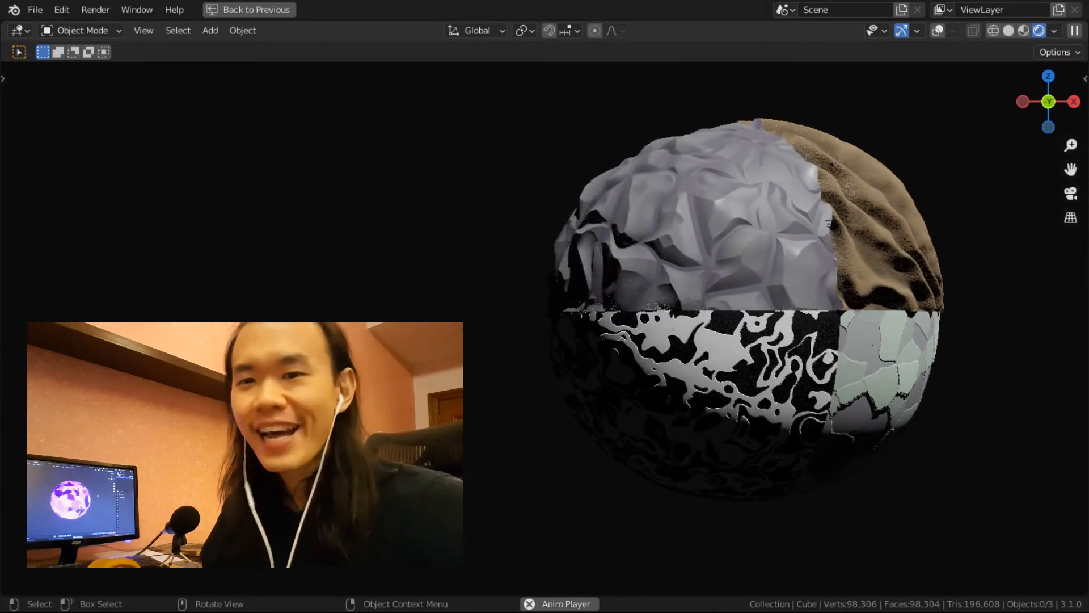
Select and delete the default cube, camera and light
{"action": "left_click", "coordinate": [254, 9]}
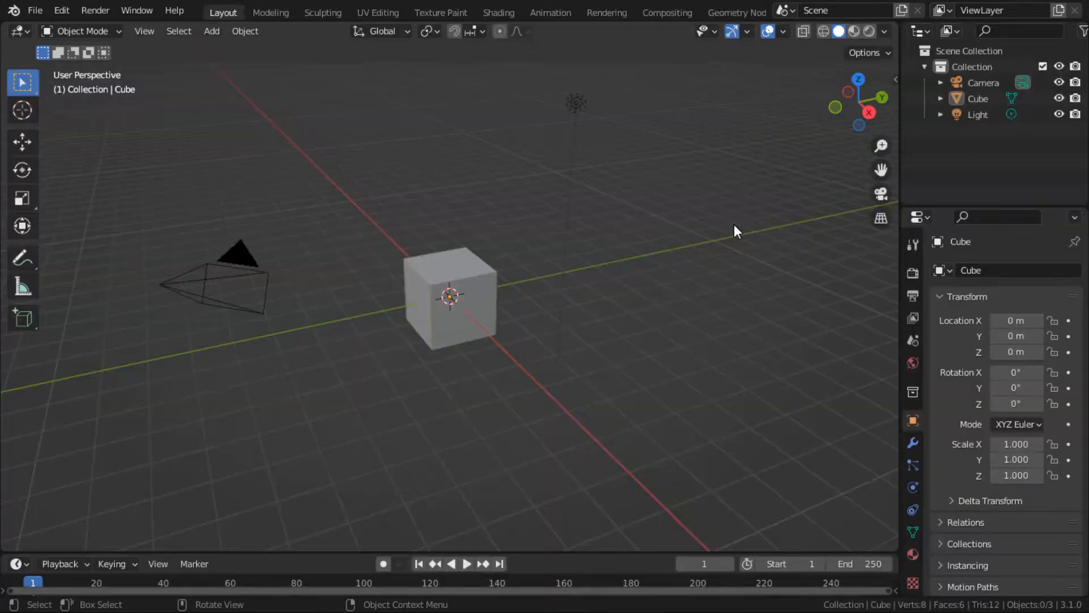
{"action": "key", "text": "x"}
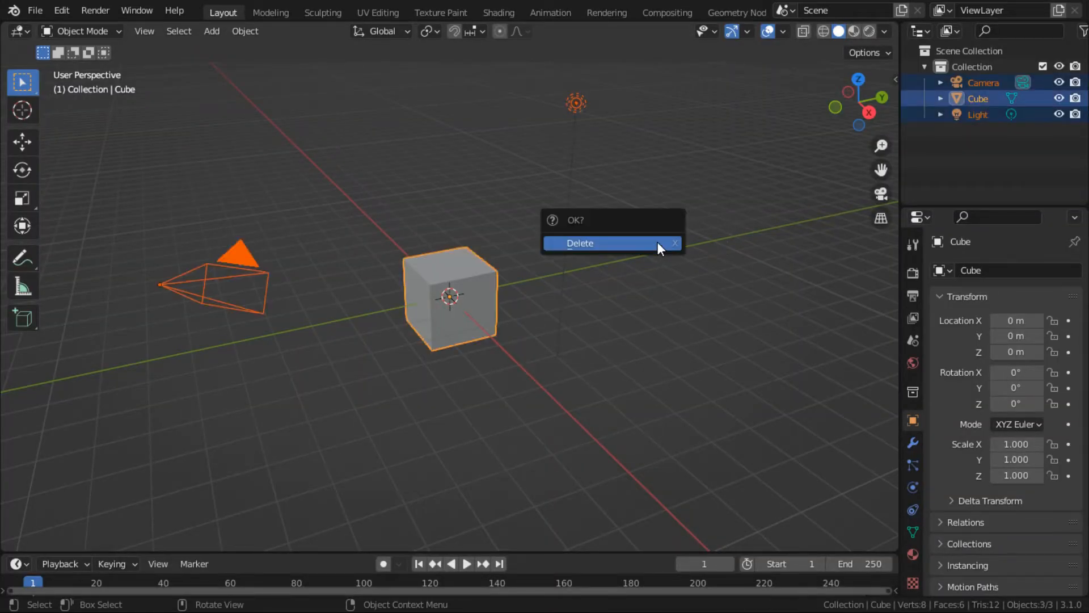
{"action": "left_click", "coordinate": [580, 244]}
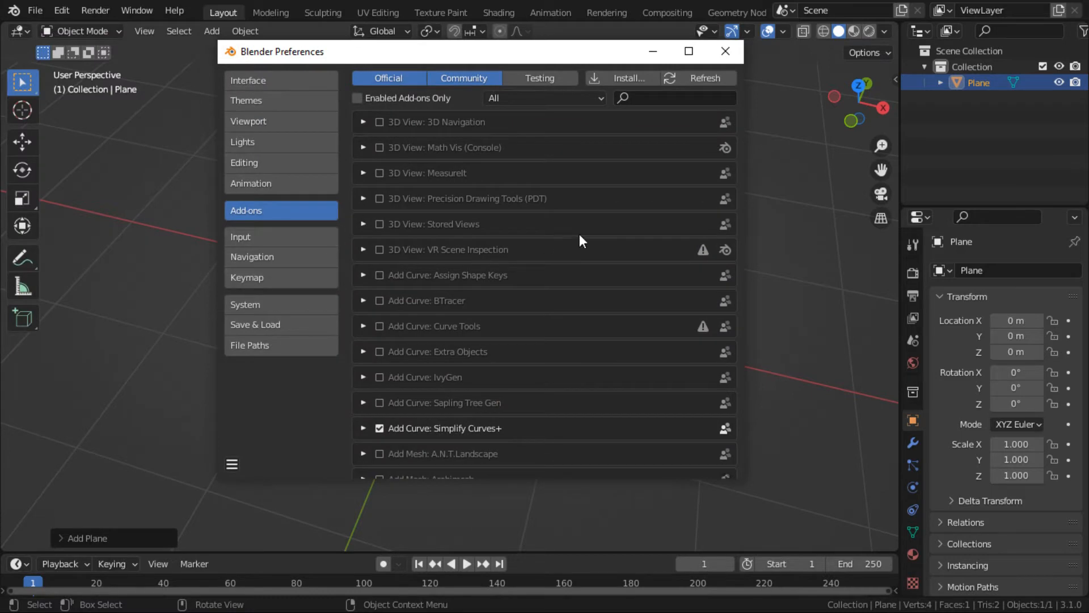
Search add-ons for 'node', confirm Node Wrangler is enabled, and close Preferences
{"action": "left_click", "coordinate": [668, 97]}
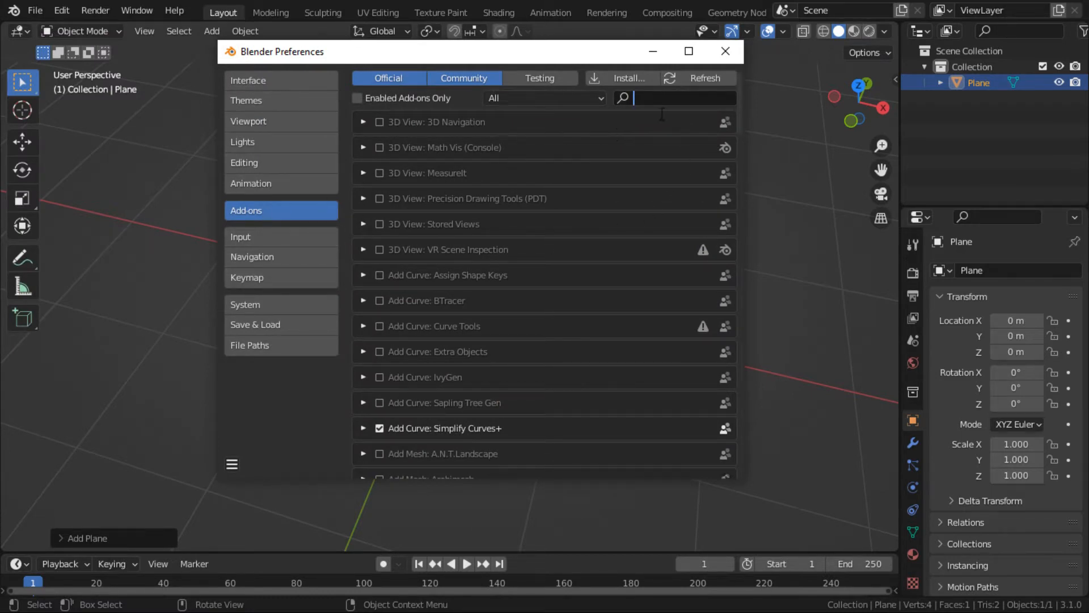
{"action": "type", "text": "node"}
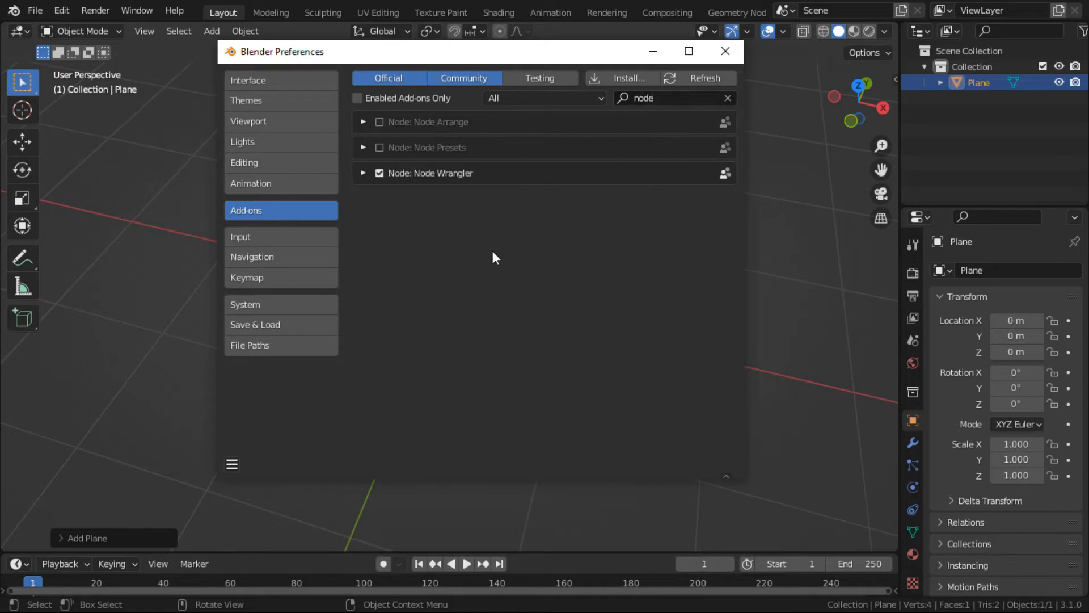
{"action": "left_click", "coordinate": [725, 51]}
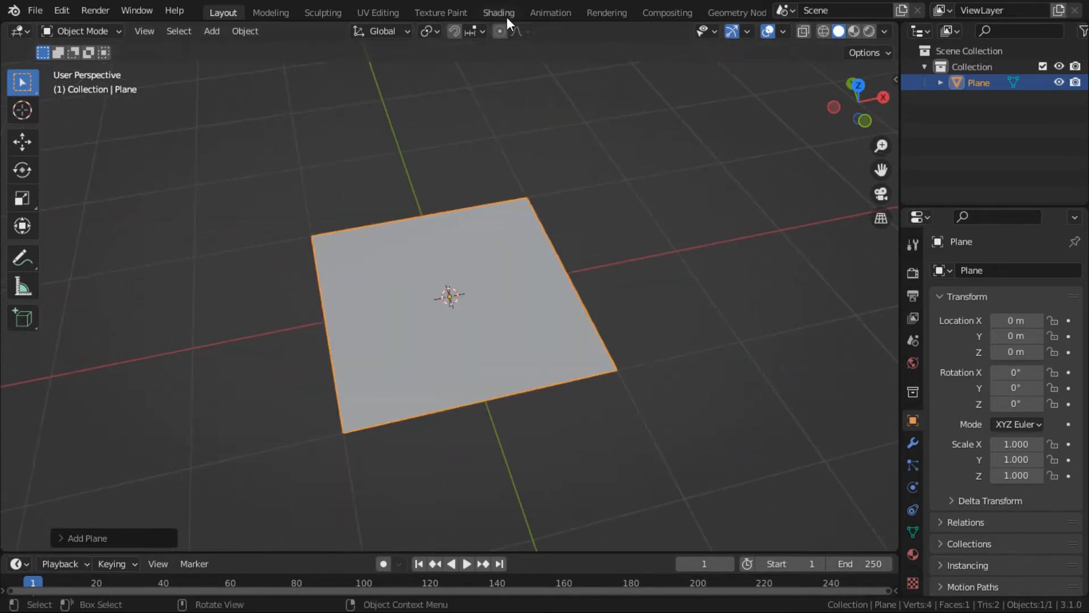
Switch to the Shading workspace and show the plane's Material Properties
{"action": "left_click", "coordinate": [498, 12]}
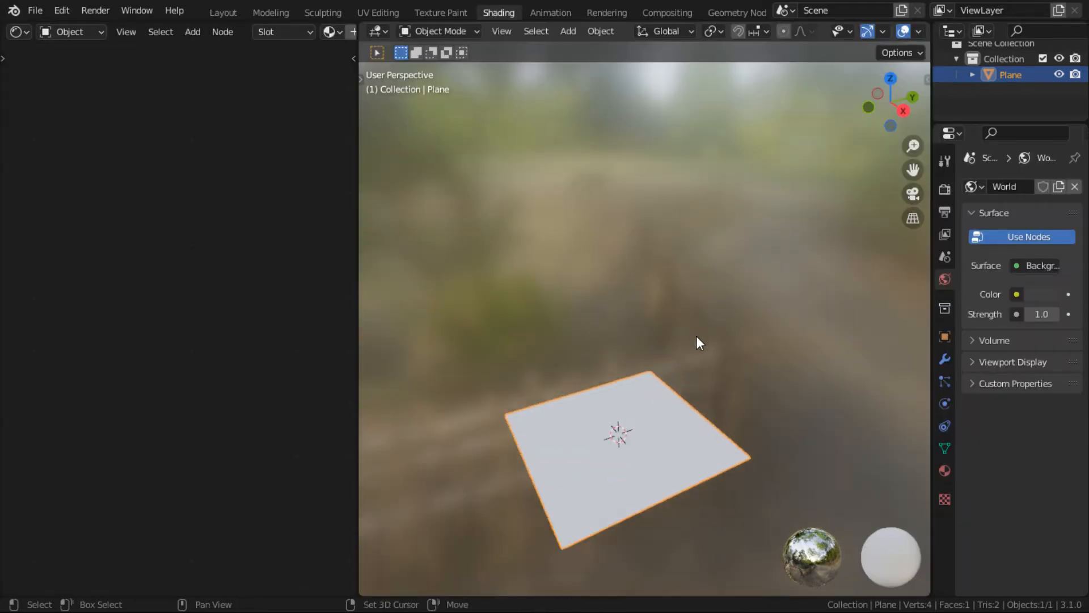
{"action": "left_click", "coordinate": [917, 32]}
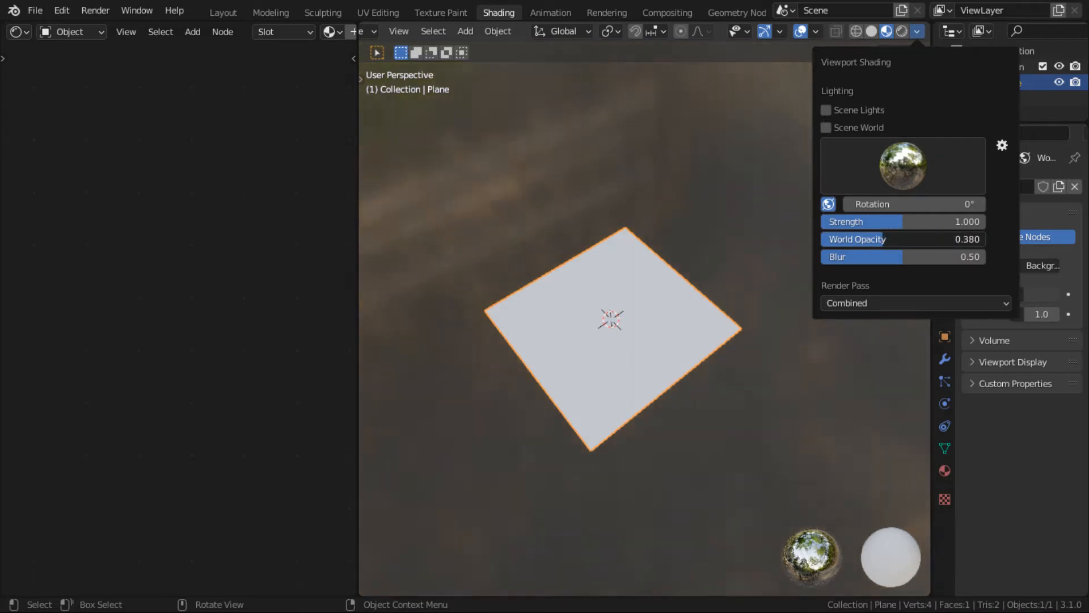
{"action": "left_click", "coordinate": [733, 258]}
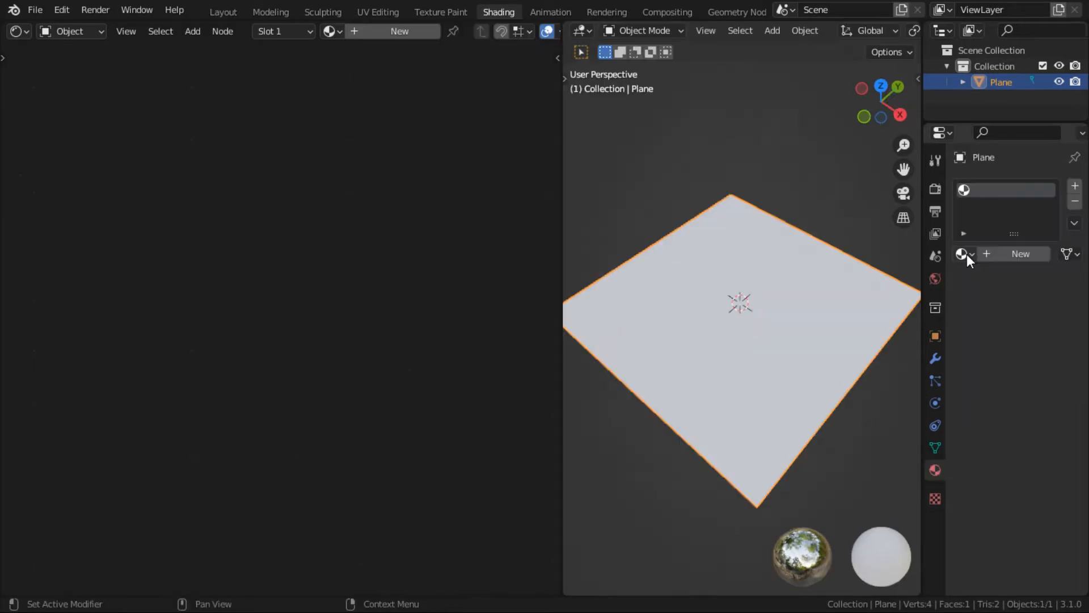
Create a new material named 'Material' with a Principled BSDF for the plane
{"action": "left_click", "coordinate": [1020, 254]}
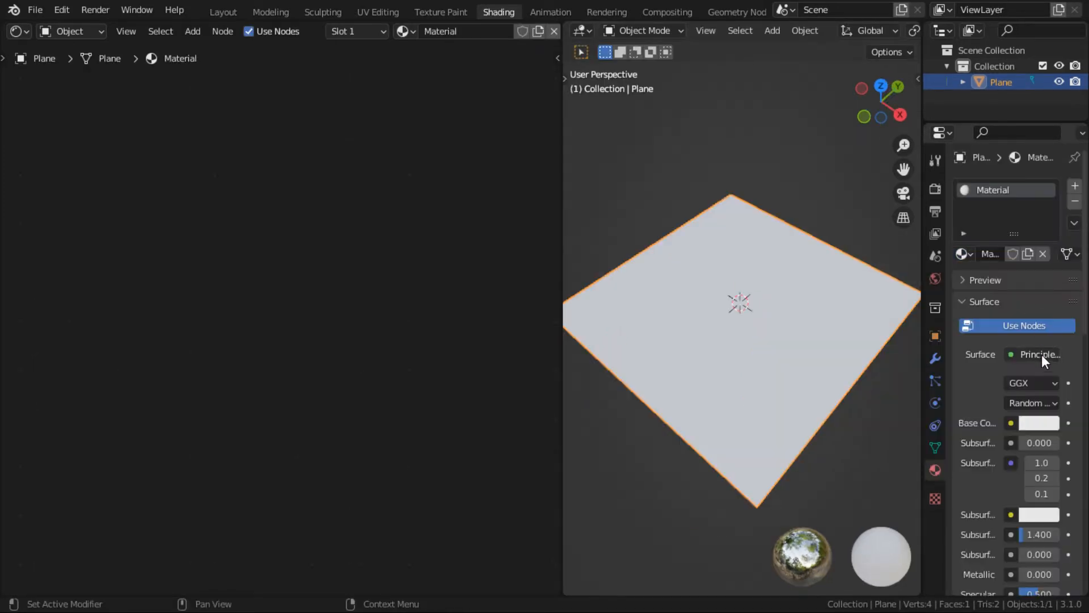
{"action": "mouse_move", "coordinate": [740, 300]}
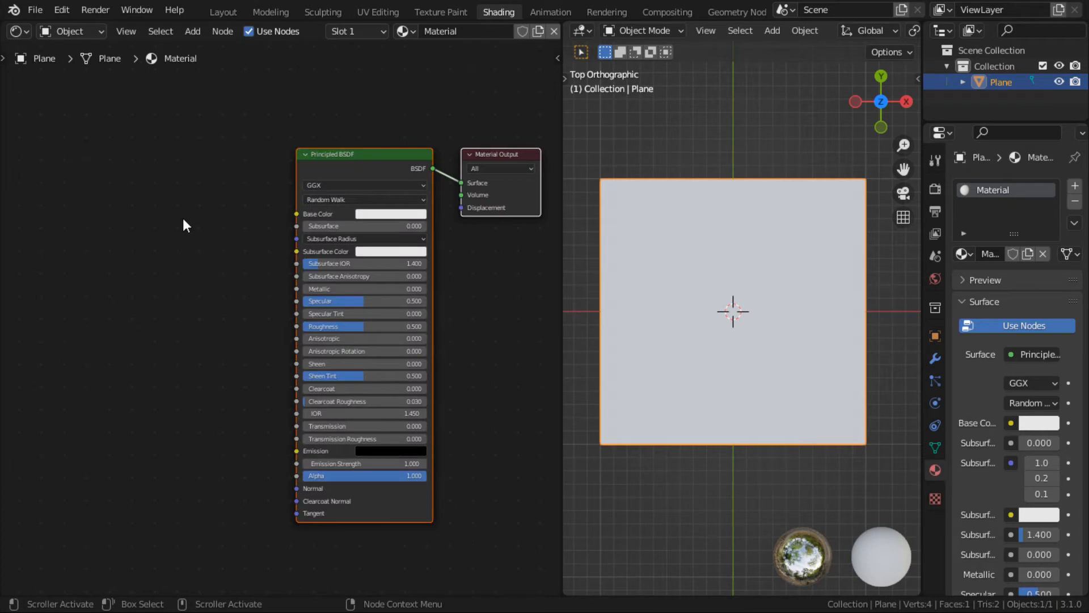
{"action": "mouse_move", "coordinate": [179, 228]}
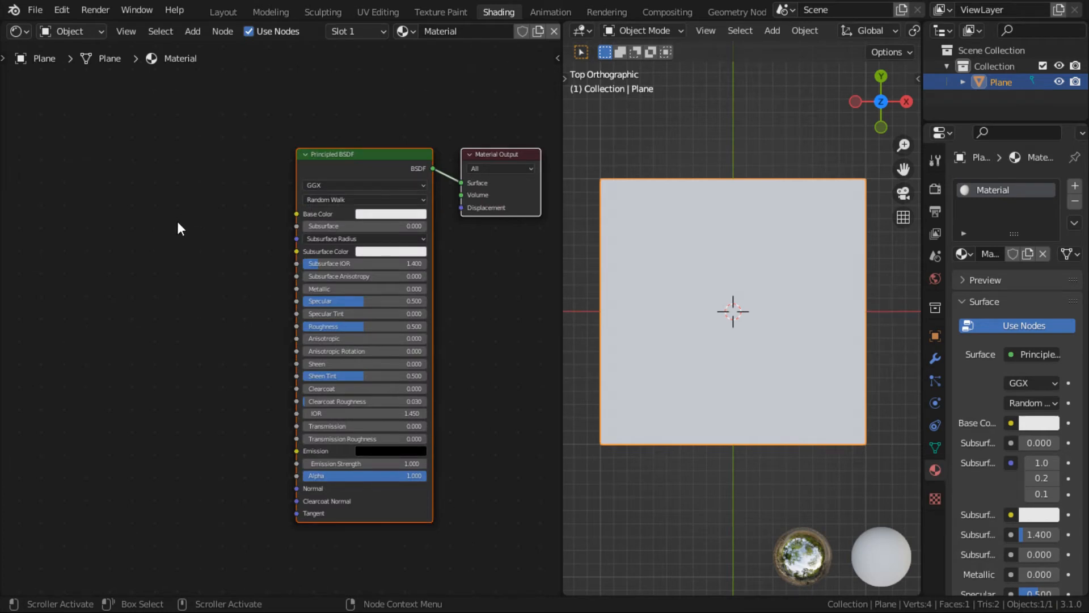
{"action": "mouse_move", "coordinate": [561, 301]}
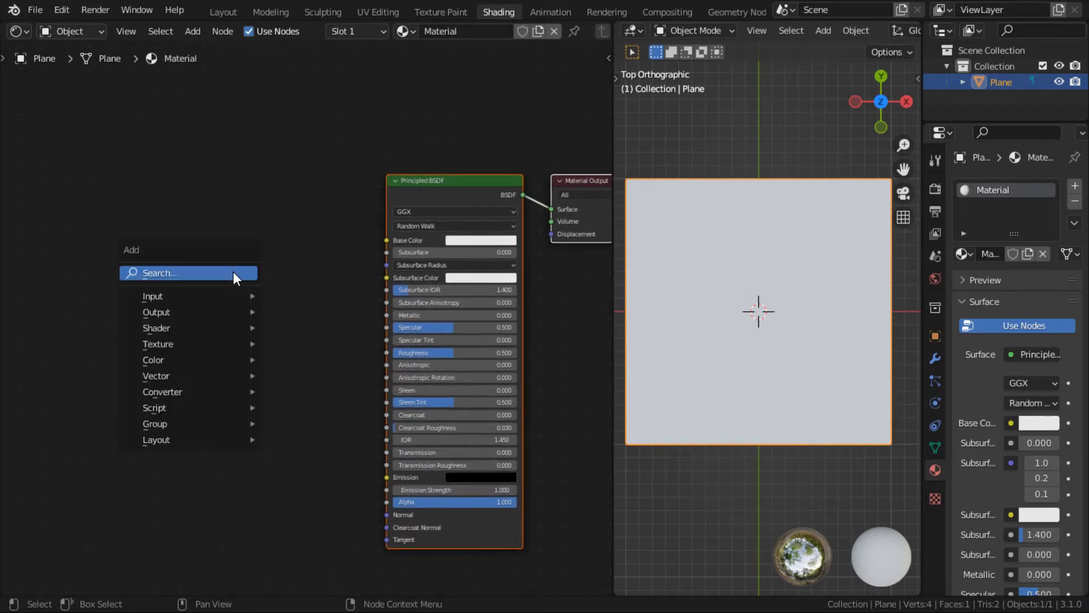
Add a Noise Texture node via search 'no' and place it left of the Principled BSDF
{"action": "type", "text": "no"}
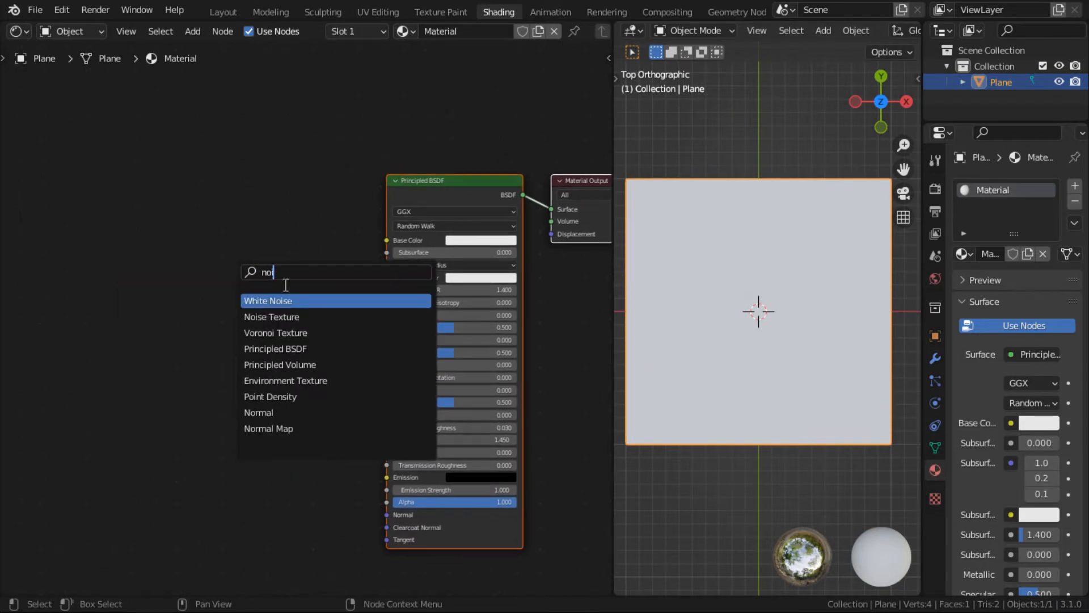
{"action": "left_click", "coordinate": [272, 317]}
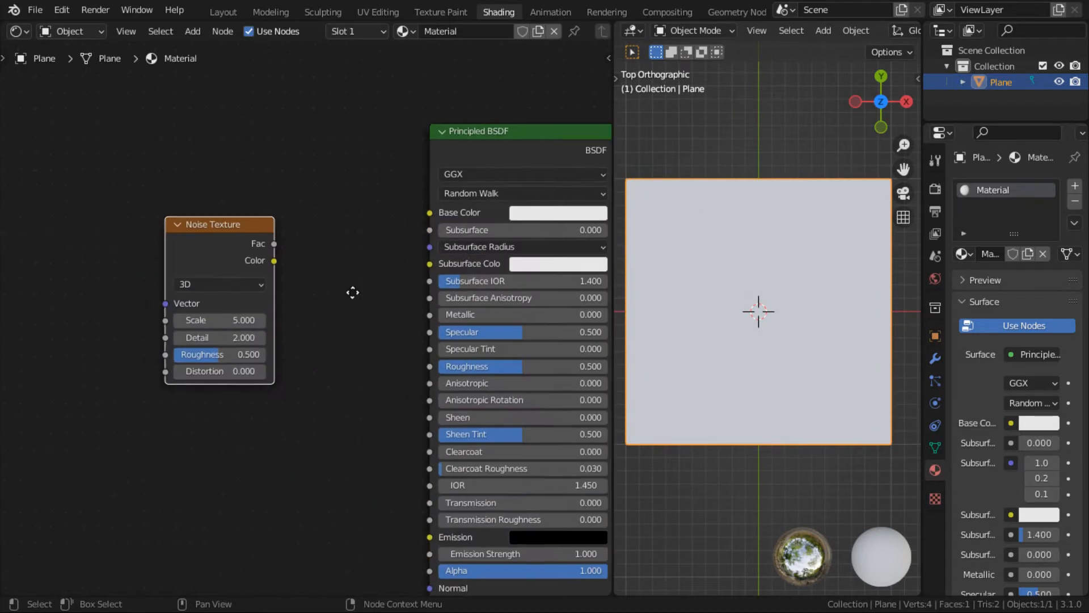
{"action": "left_click_drag", "start_coordinate": [219, 223], "coordinate": [370, 216]}
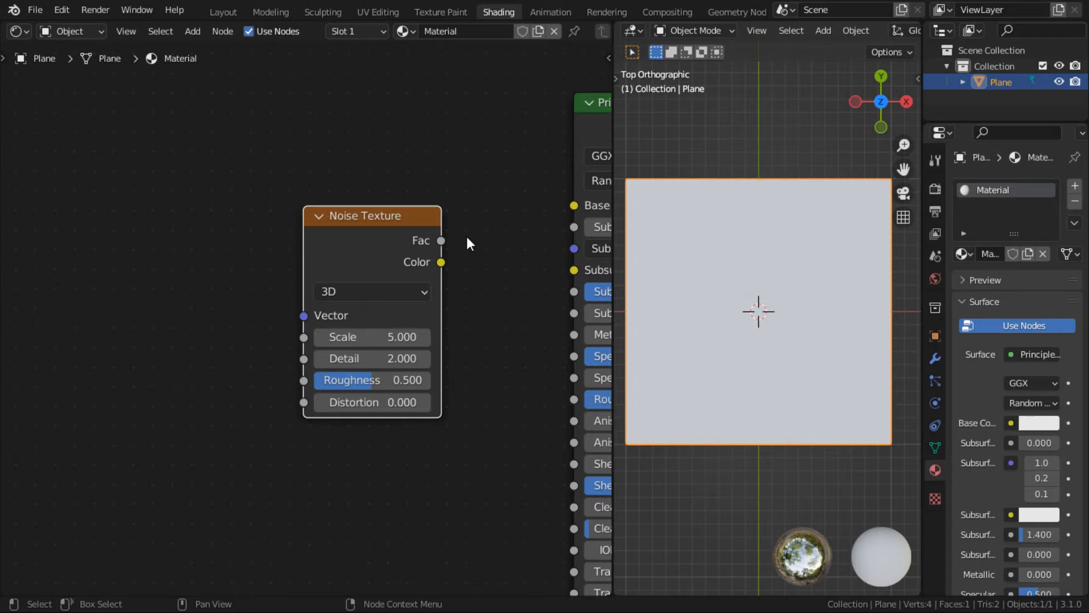
{"action": "mouse_move", "coordinate": [467, 248]}
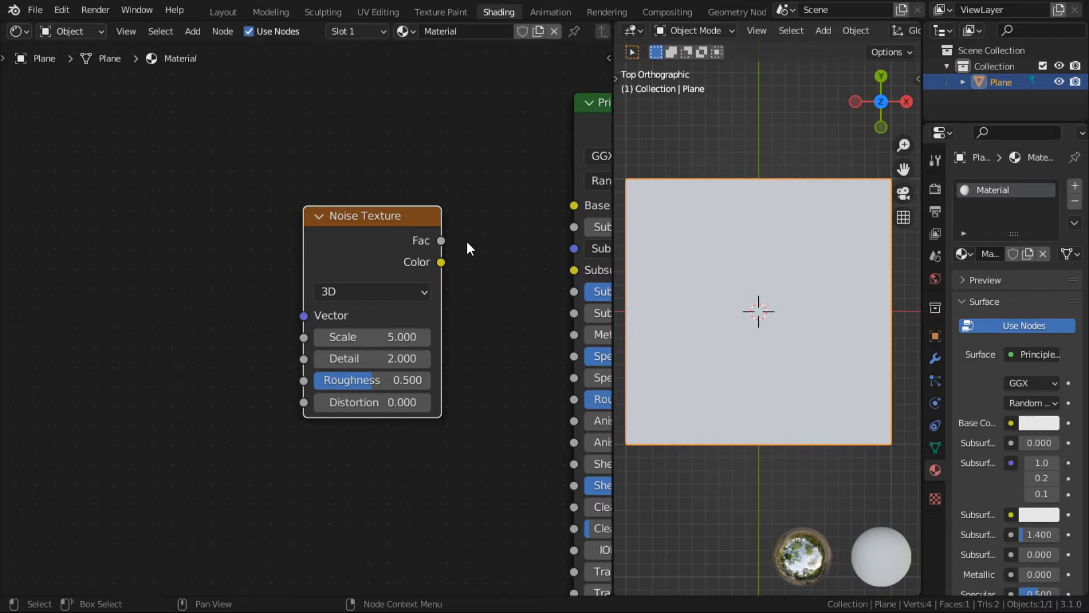
{"action": "mouse_move", "coordinate": [384, 238]}
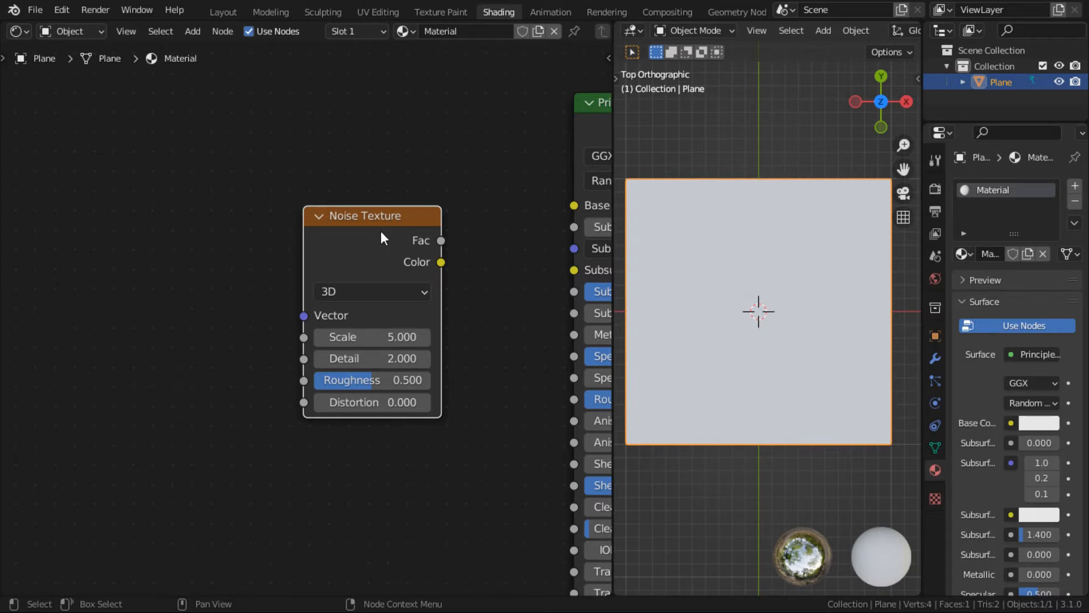
{"action": "mouse_move", "coordinate": [389, 241]}
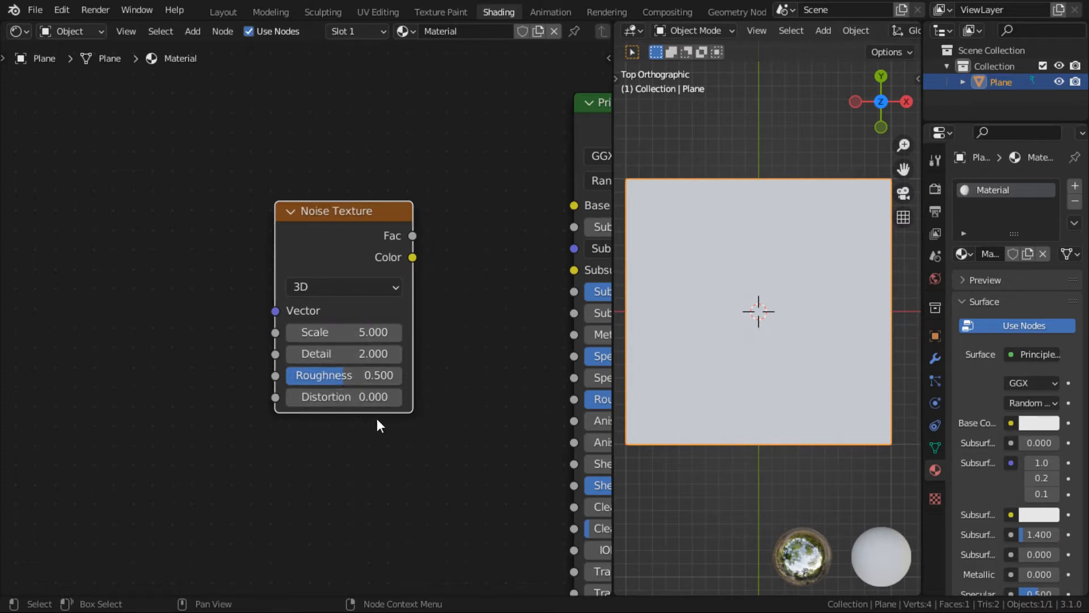
{"action": "mouse_move", "coordinate": [353, 223]}
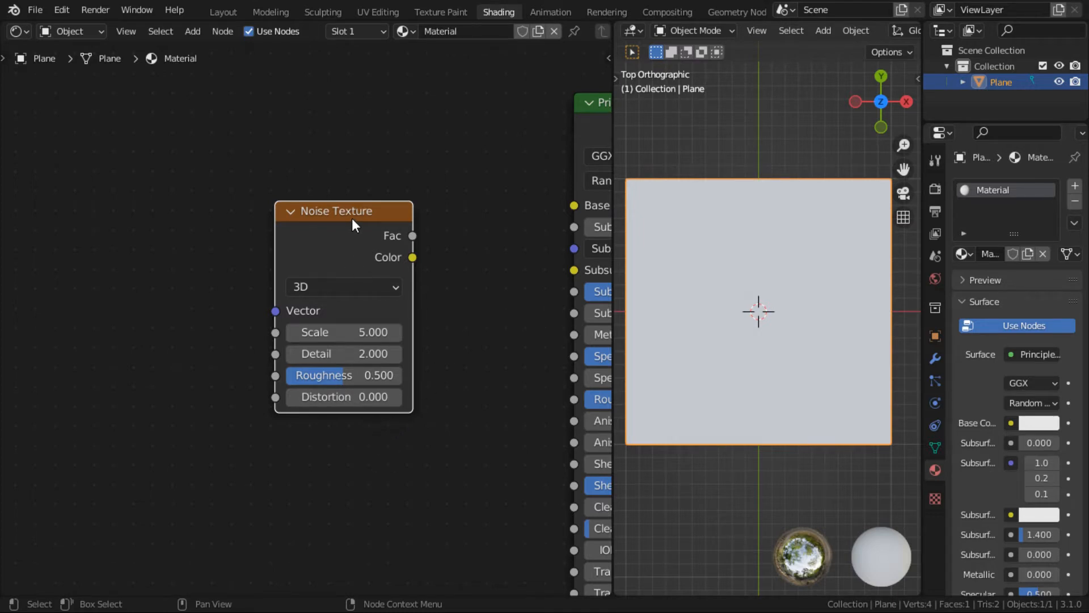
{"action": "mouse_move", "coordinate": [487, 388]}
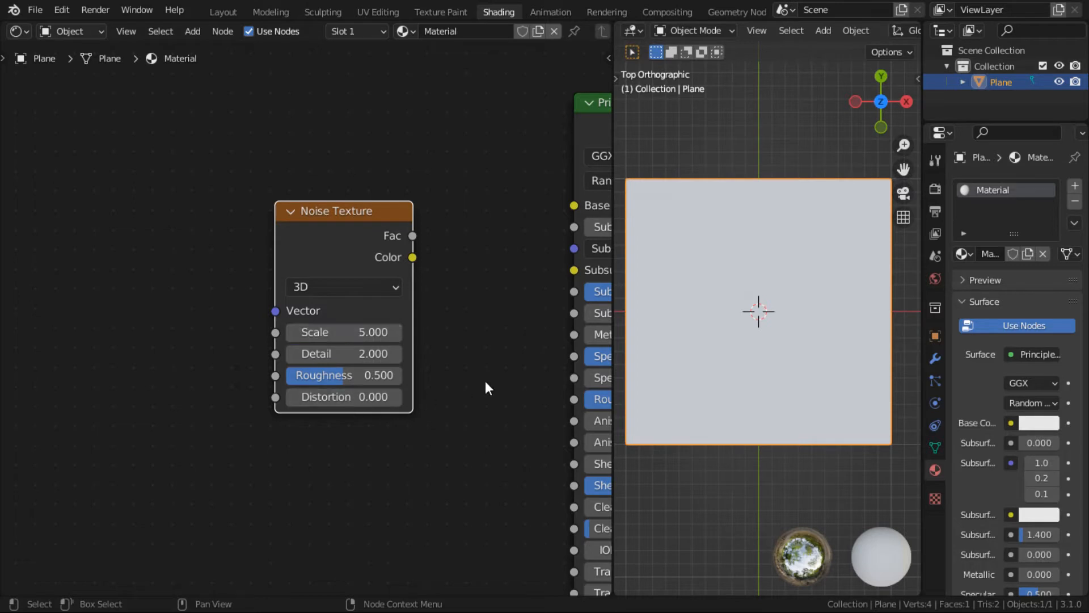
Preview the Noise Texture's Fac output on the plane through a Viewer node
{"action": "left_click_drag", "start_coordinate": [341, 211], "coordinate": [302, 229]}
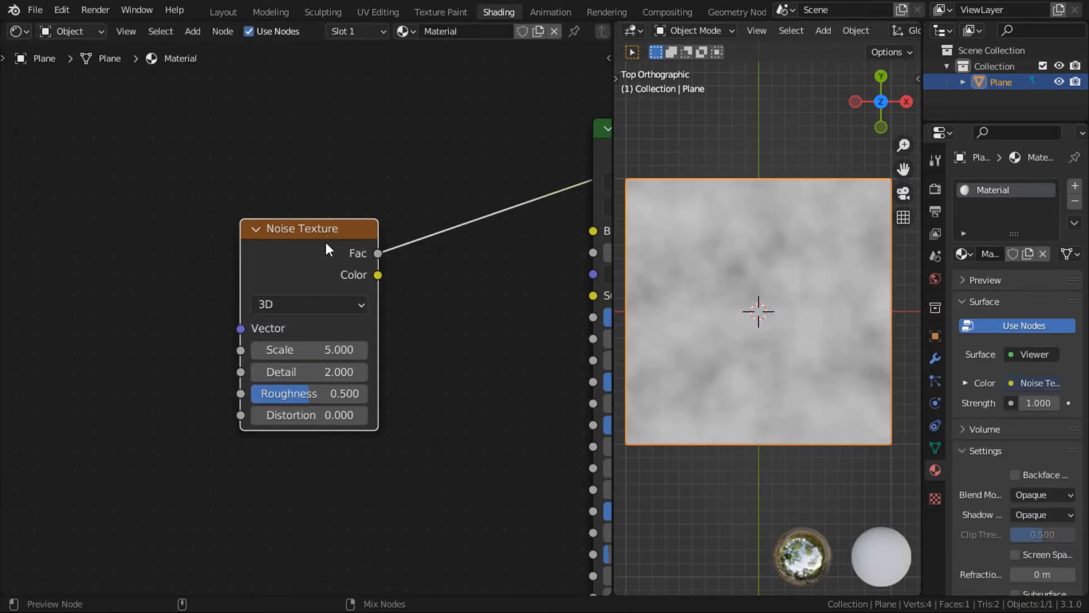
{"action": "mouse_move", "coordinate": [472, 260]}
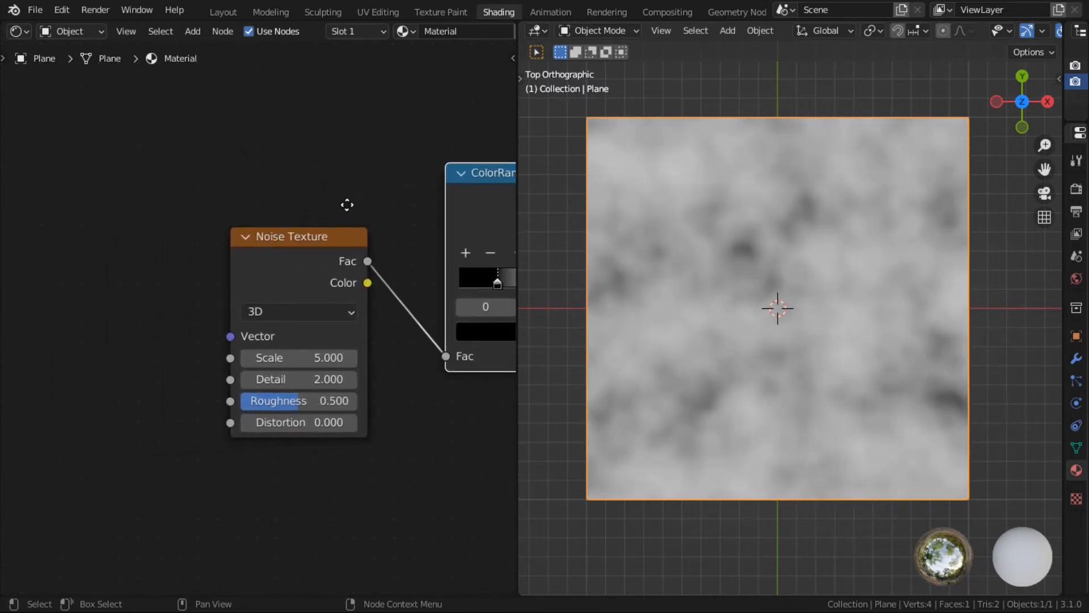
Link mapping coordinates to the Noise Texture's Vector input
{"action": "left_click_drag", "start_coordinate": [298, 236], "coordinate": [330, 231]}
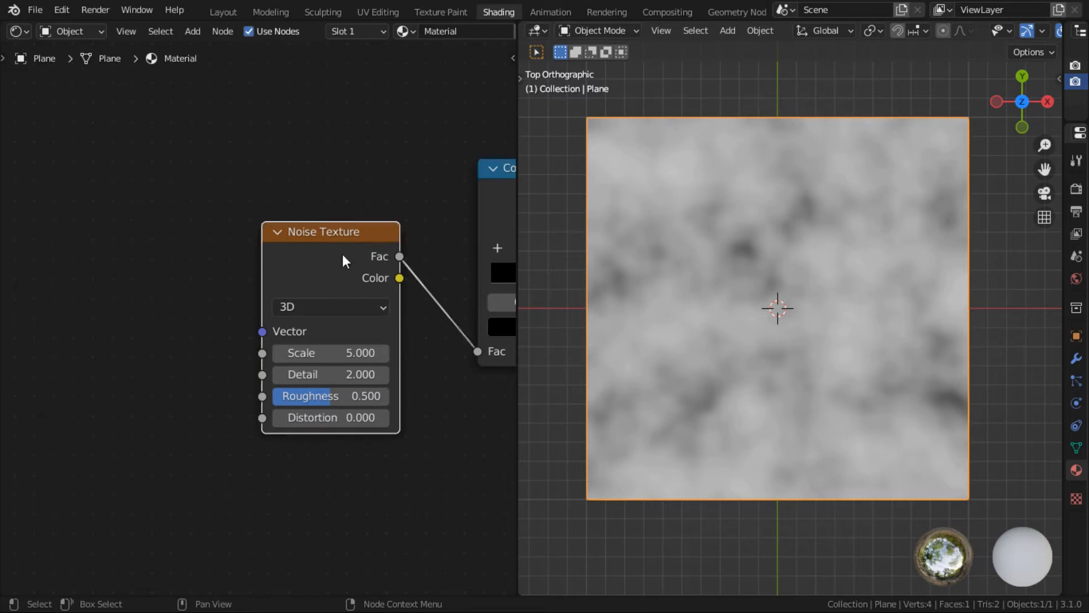
{"action": "mouse_move", "coordinate": [321, 269]}
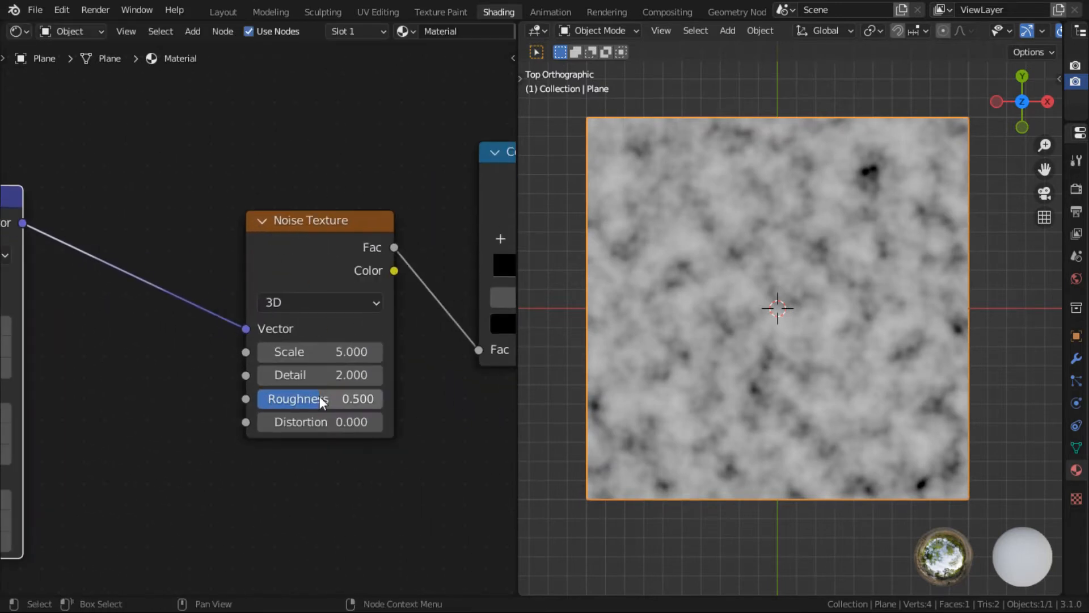
Raise the Noise Texture roughness to 0.633 and move the node right
{"action": "left_click_drag", "start_coordinate": [307, 220], "coordinate": [239, 163]}
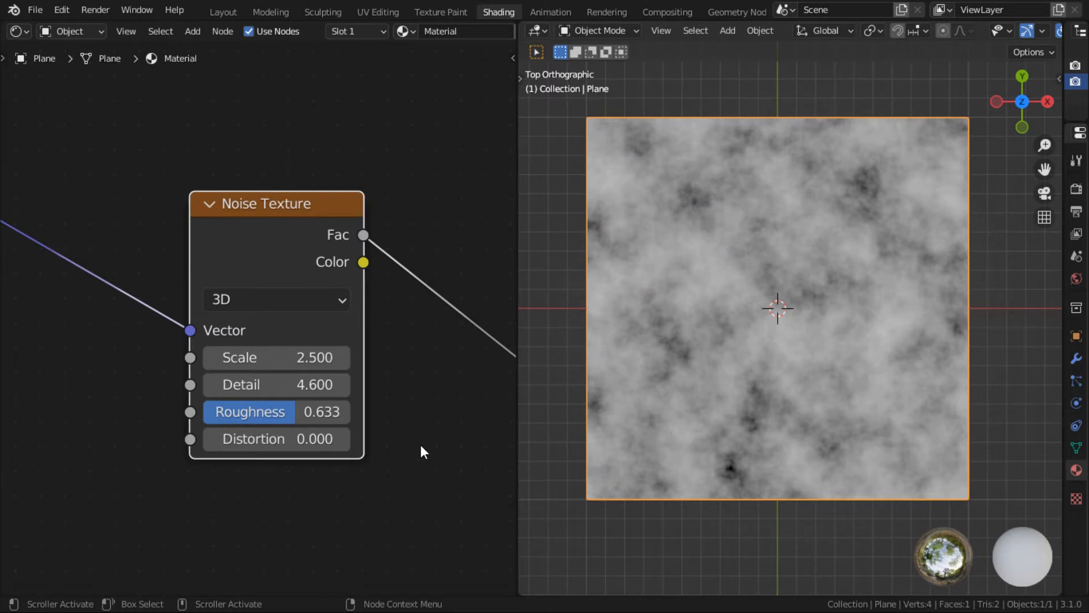
{"action": "mouse_move", "coordinate": [436, 442]}
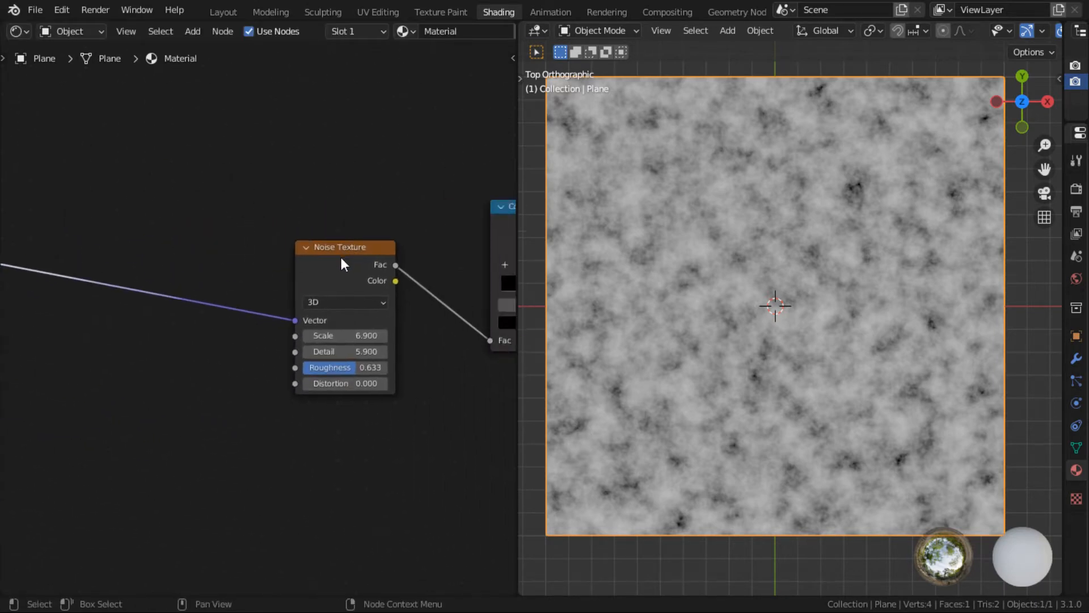
{"action": "left_click_drag", "start_coordinate": [345, 246], "coordinate": [405, 236]}
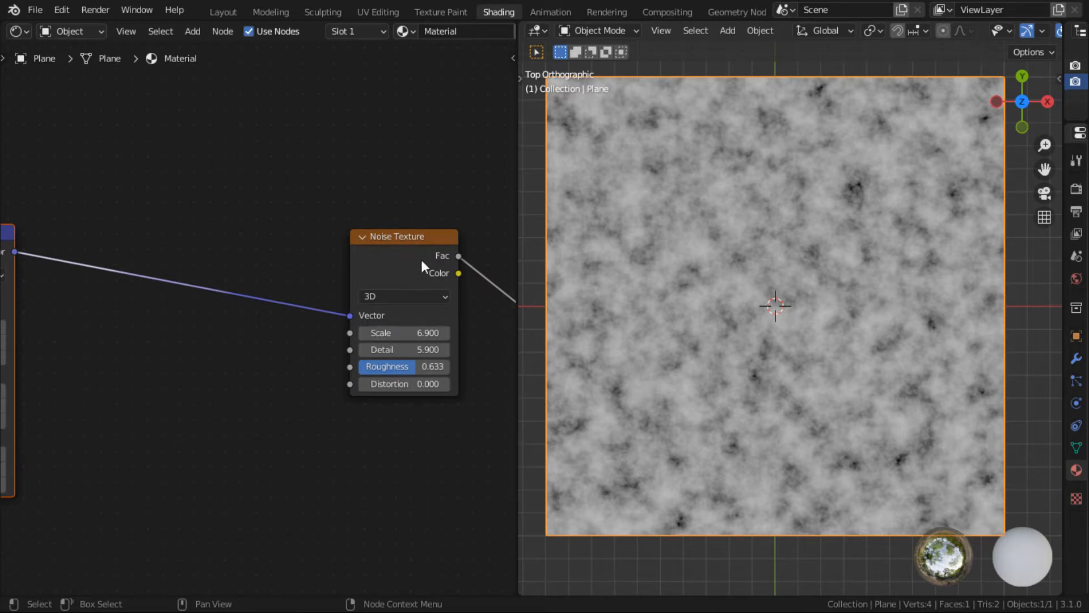
{"action": "mouse_move", "coordinate": [432, 244]}
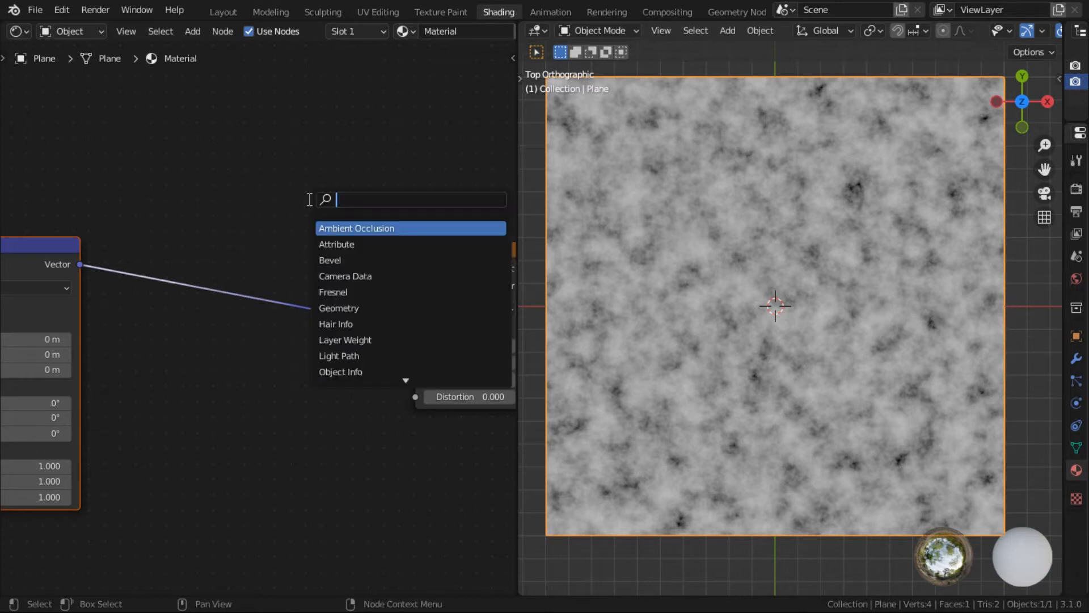
Search 'mus' in the Add menu to add a Musgrave Texture node
{"action": "type", "text": "mus"}
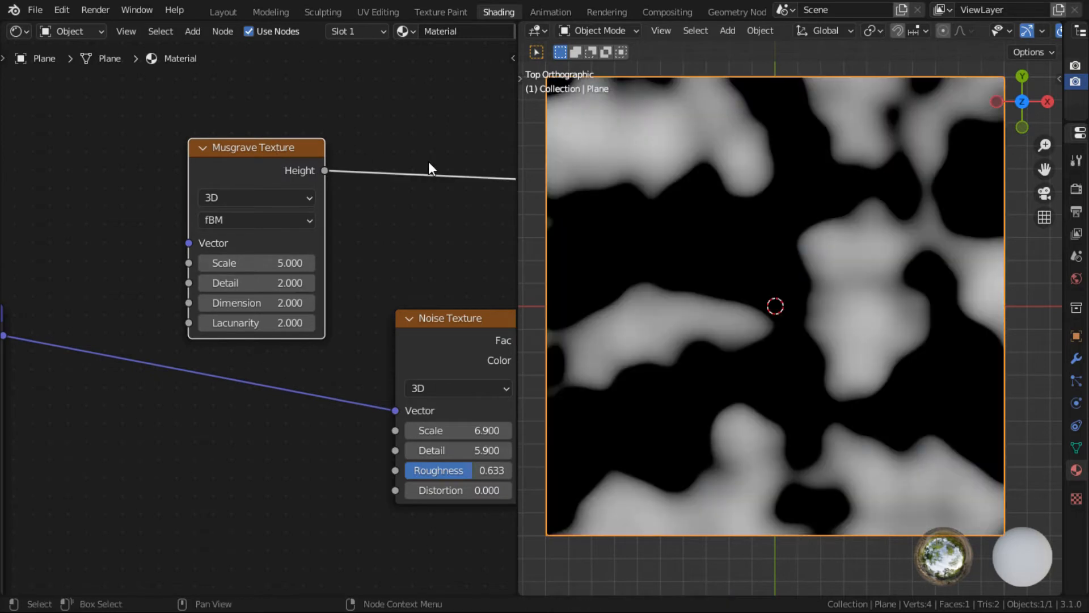
{"action": "mouse_move", "coordinate": [437, 223]}
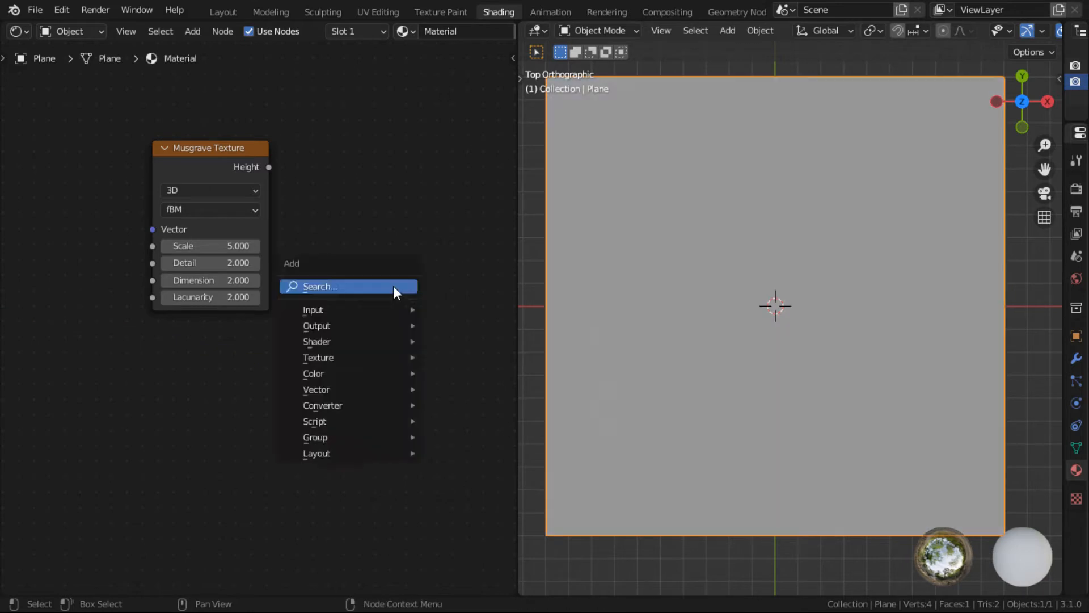
Search 'no' in the Add menu to add a fresh default Noise Texture
{"action": "type", "text": "no"}
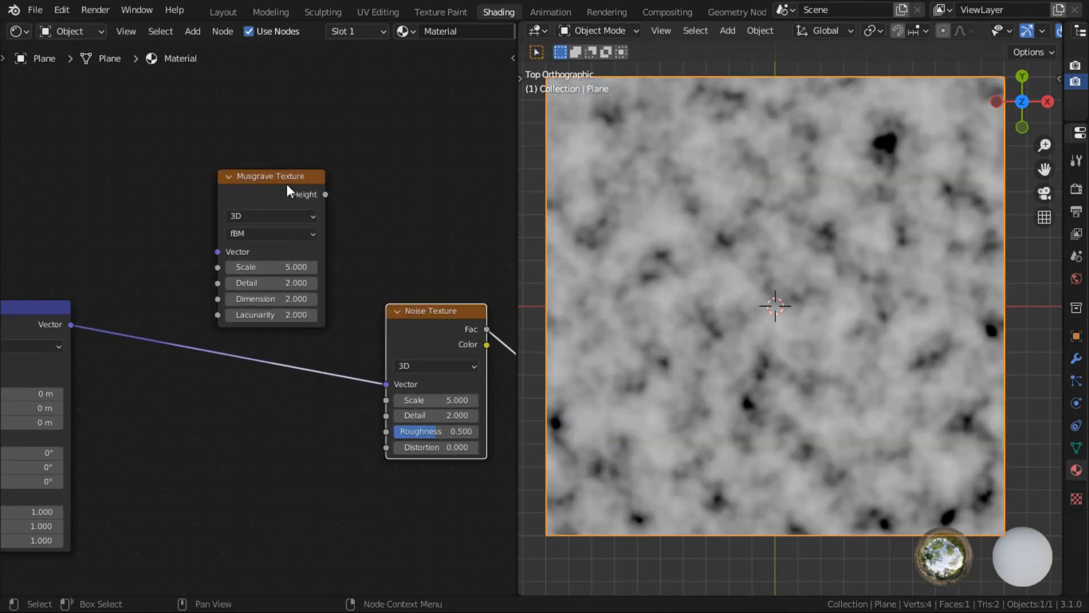
Drop the Musgrave Texture onto the Mapping-to-Noise link so its Height drives the Noise Vector
{"action": "left_click_drag", "start_coordinate": [271, 176], "coordinate": [254, 248]}
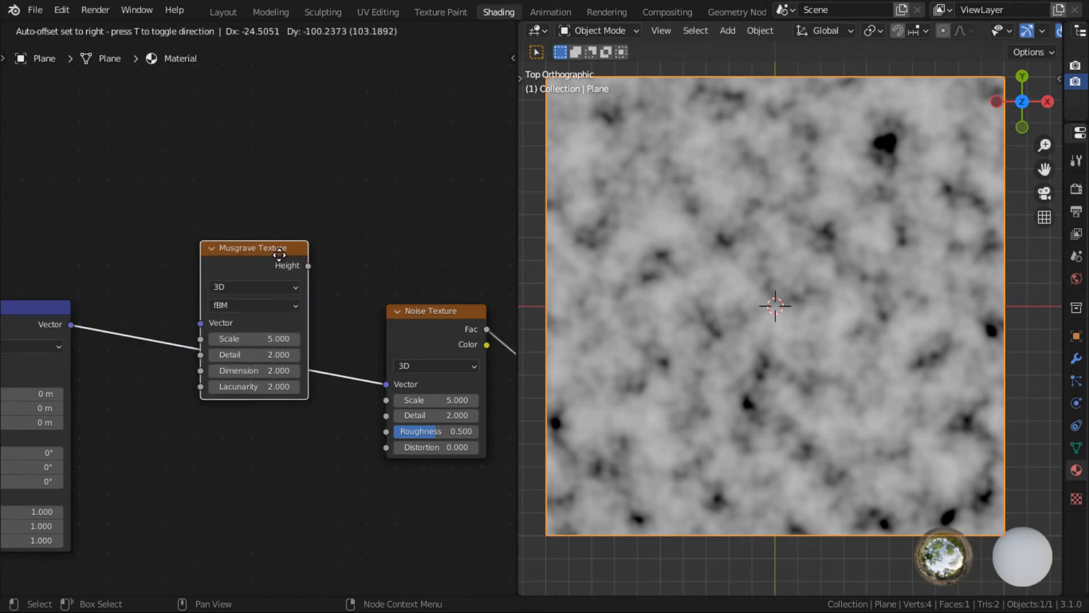
{"action": "left_click_drag", "start_coordinate": [253, 248], "coordinate": [257, 274]}
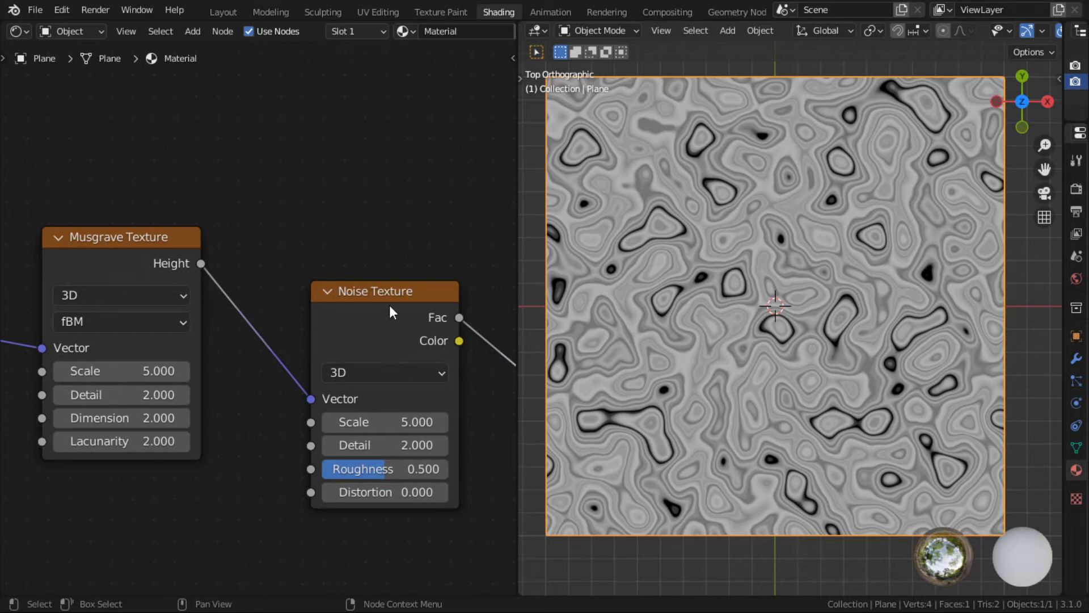
{"action": "mouse_move", "coordinate": [735, 313]}
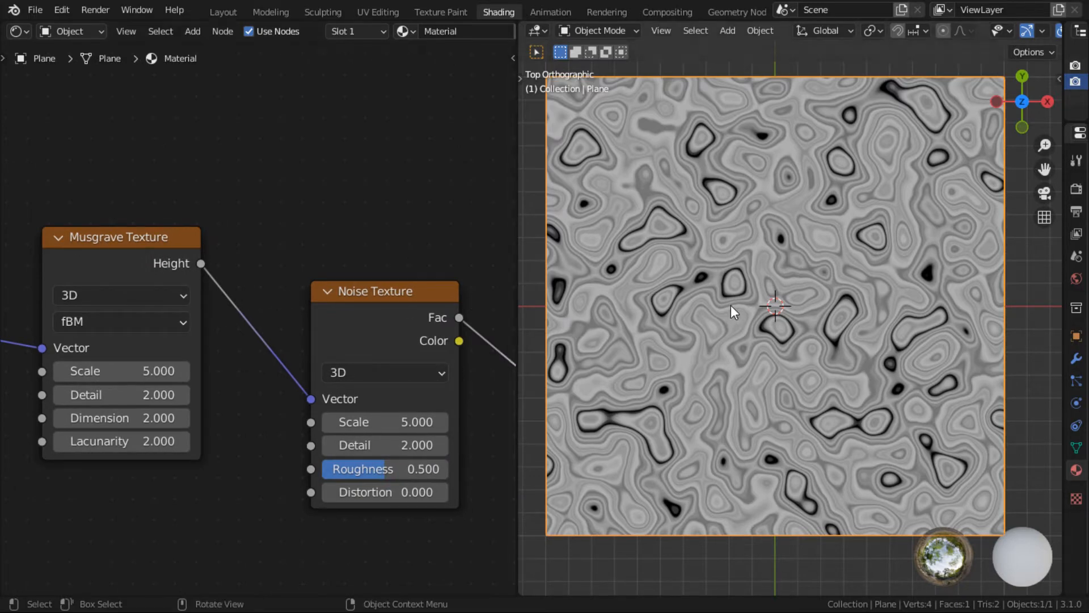
{"action": "mouse_move", "coordinate": [712, 320]}
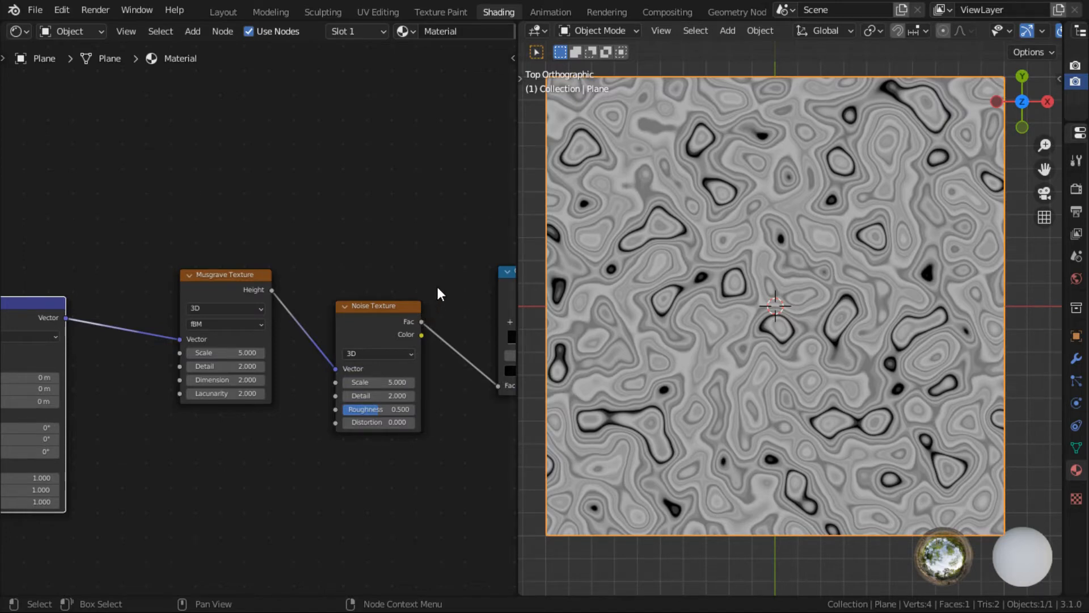
{"action": "mouse_move", "coordinate": [439, 294]}
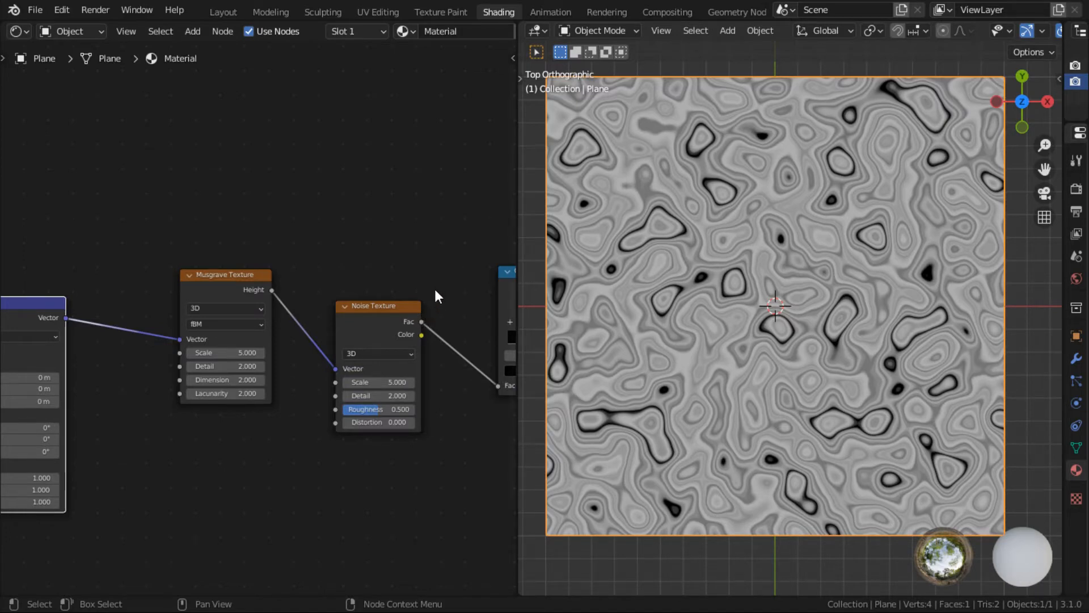
{"action": "mouse_move", "coordinate": [431, 299]}
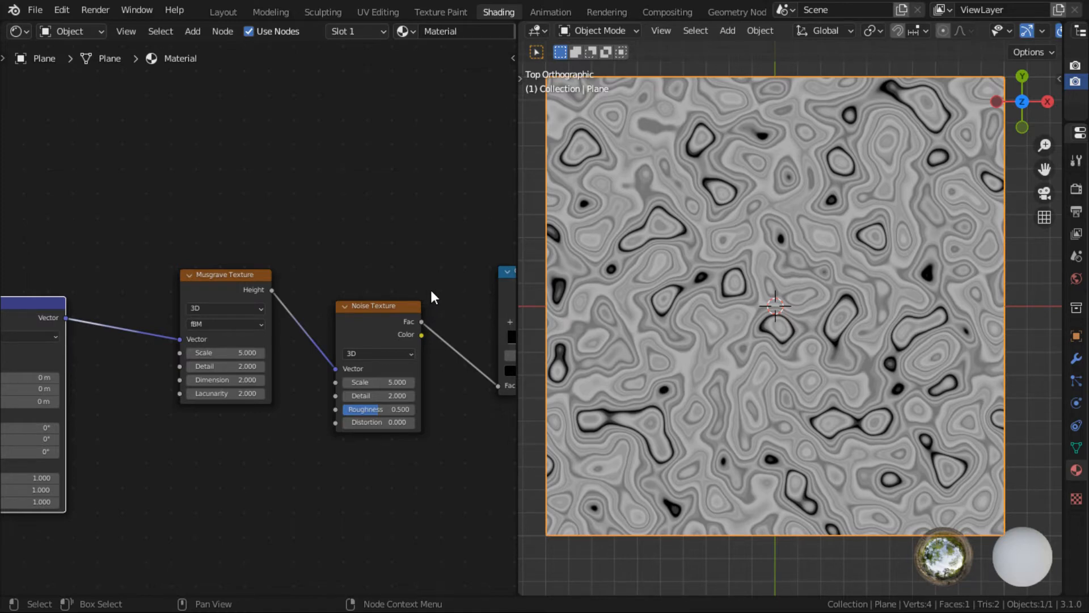
{"action": "mouse_move", "coordinate": [432, 294]}
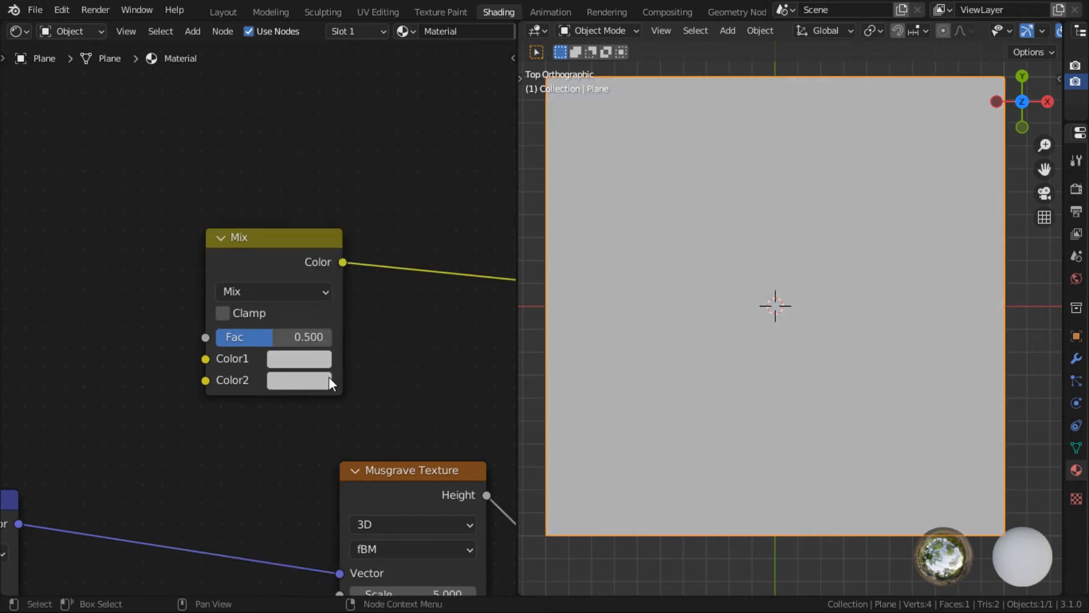
Add a Mix node and give its first colour a dark blue
{"action": "left_click", "coordinate": [298, 358]}
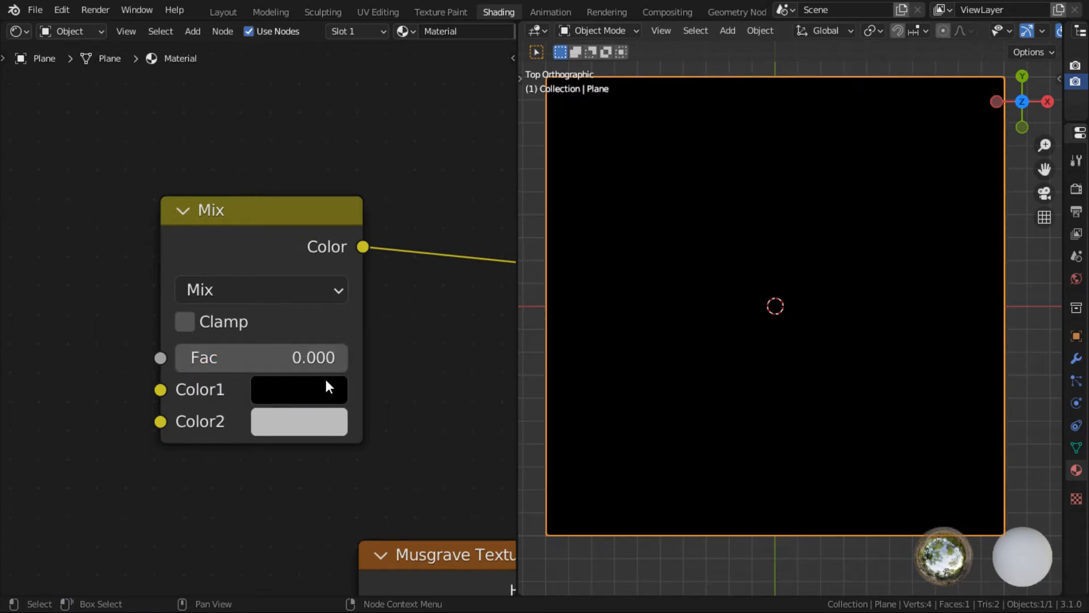
{"action": "mouse_move", "coordinate": [304, 396]}
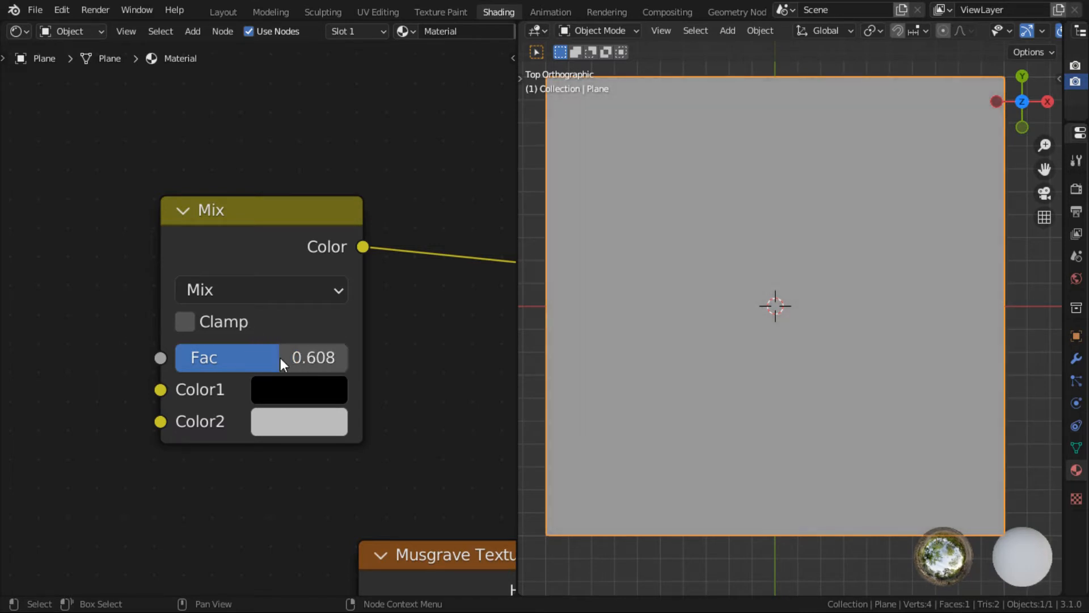
{"action": "left_click", "coordinate": [299, 389]}
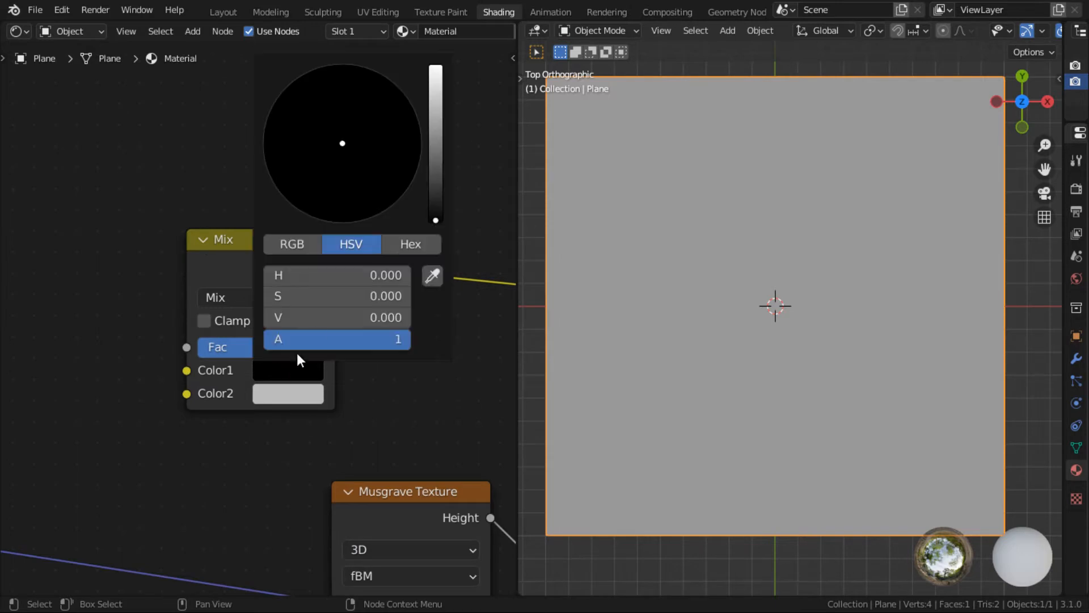
{"action": "left_click_drag", "start_coordinate": [341, 143], "coordinate": [367, 192]}
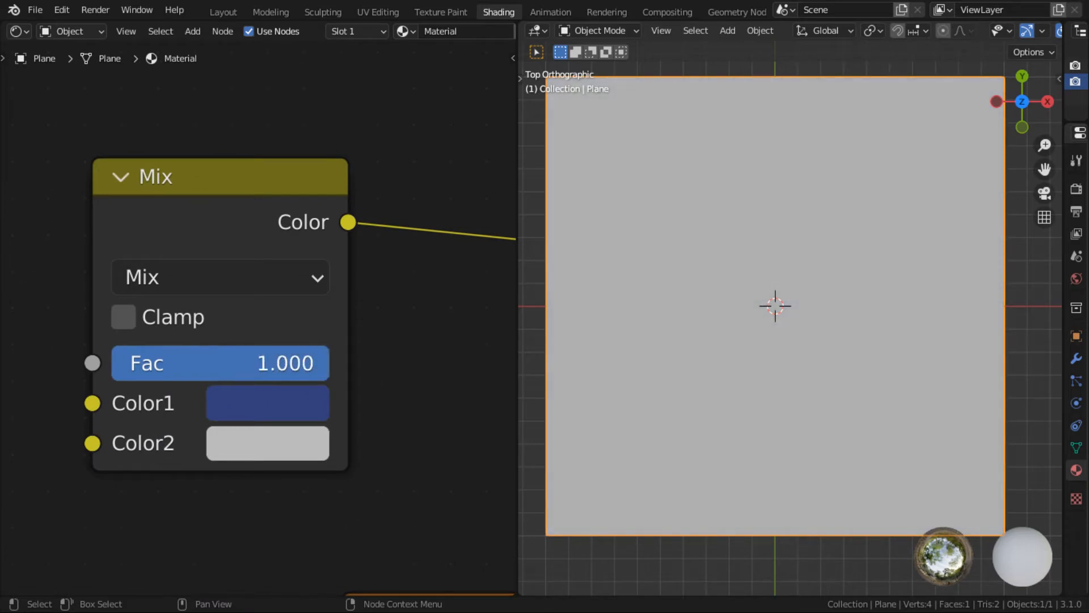
{"action": "mouse_move", "coordinate": [308, 371]}
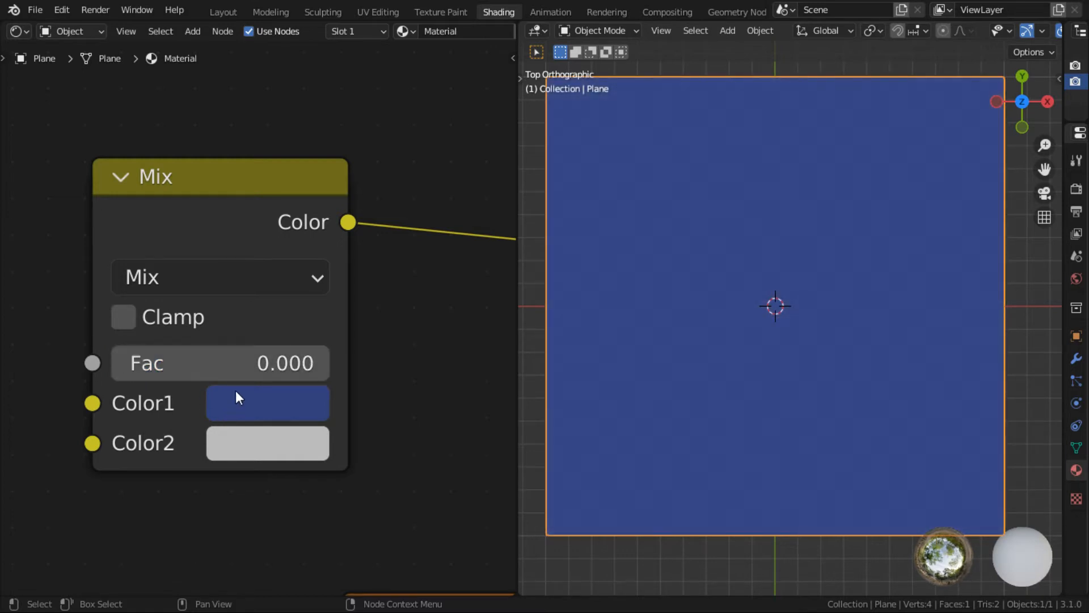
{"action": "mouse_move", "coordinate": [299, 408]}
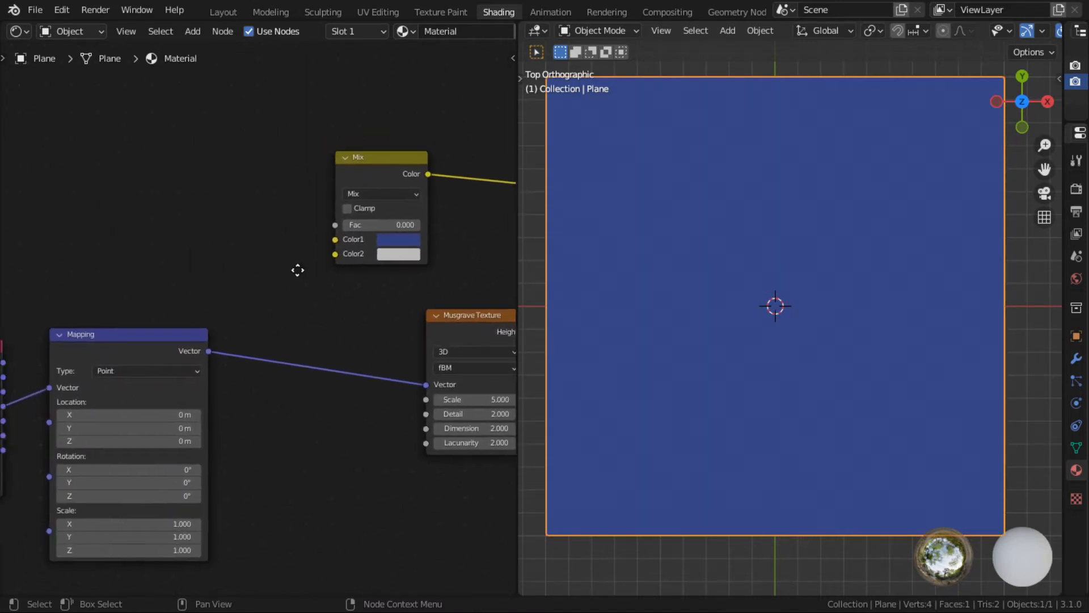
Scroll the node editor to reach the Mix node's colour inputs
{"action": "scroll", "scroll_direction": "down", "scroll_amount": 3}
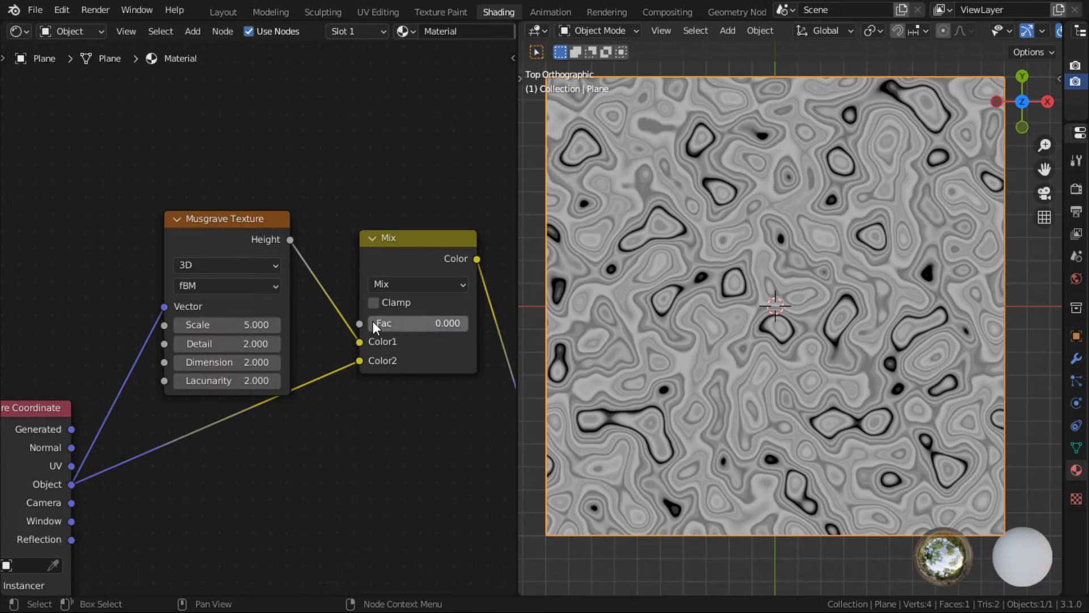
{"action": "mouse_move", "coordinate": [383, 350]}
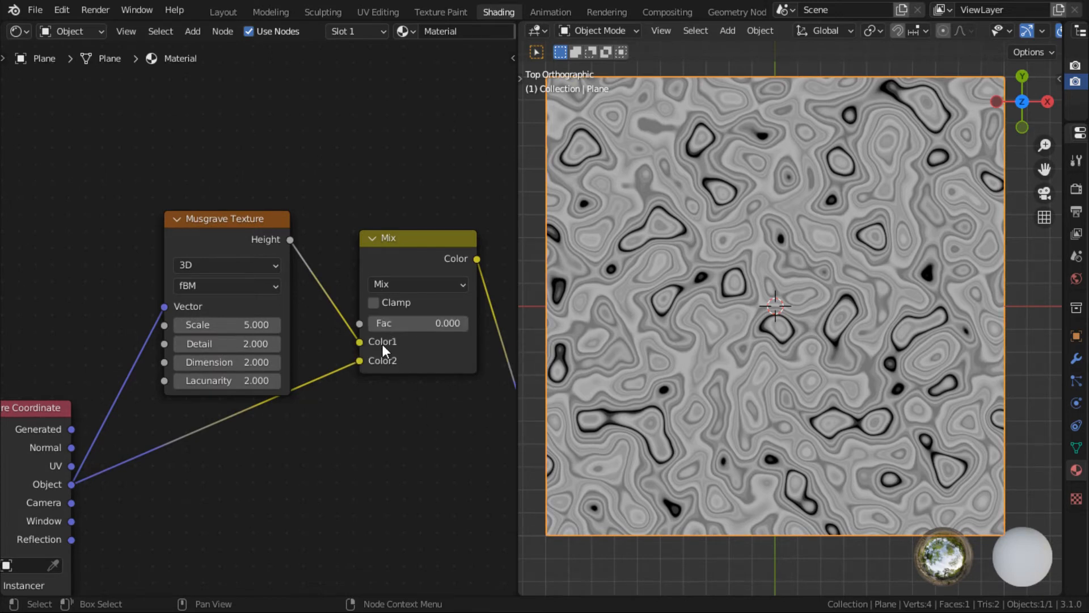
{"action": "mouse_move", "coordinate": [424, 341]}
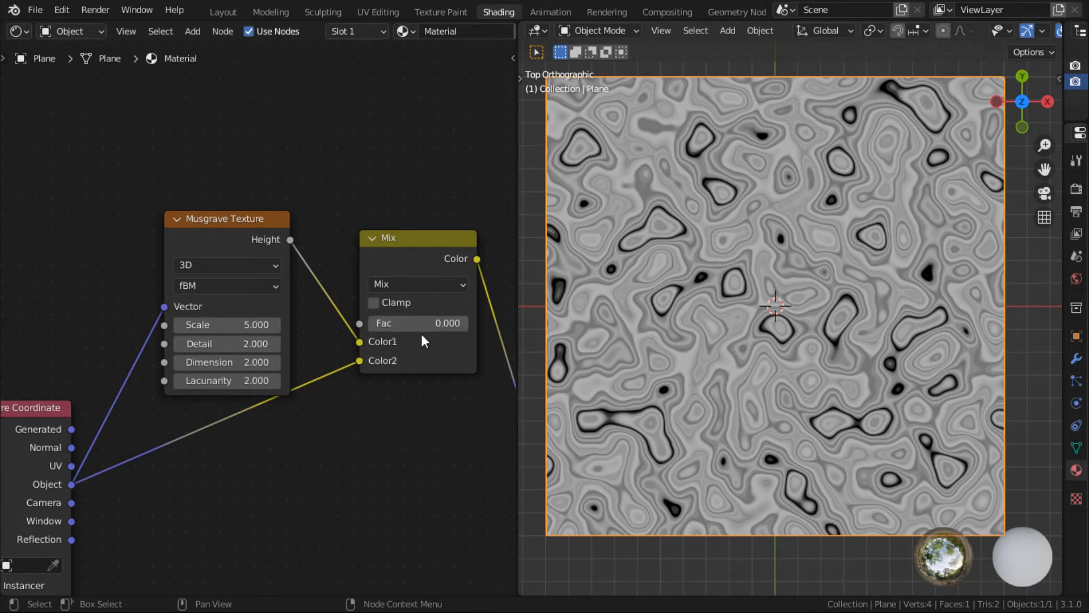
{"action": "mouse_move", "coordinate": [400, 346]}
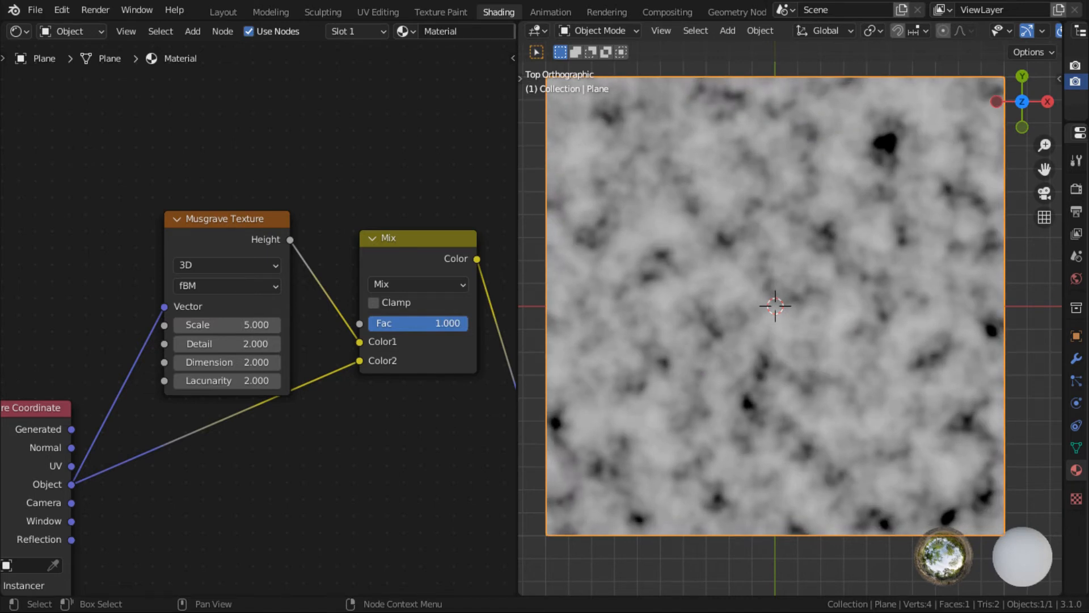
Pan across the node tree to the Mapping and Noise nodes
{"action": "left_click_drag", "start_coordinate": [226, 218], "coordinate": [212, 167]}
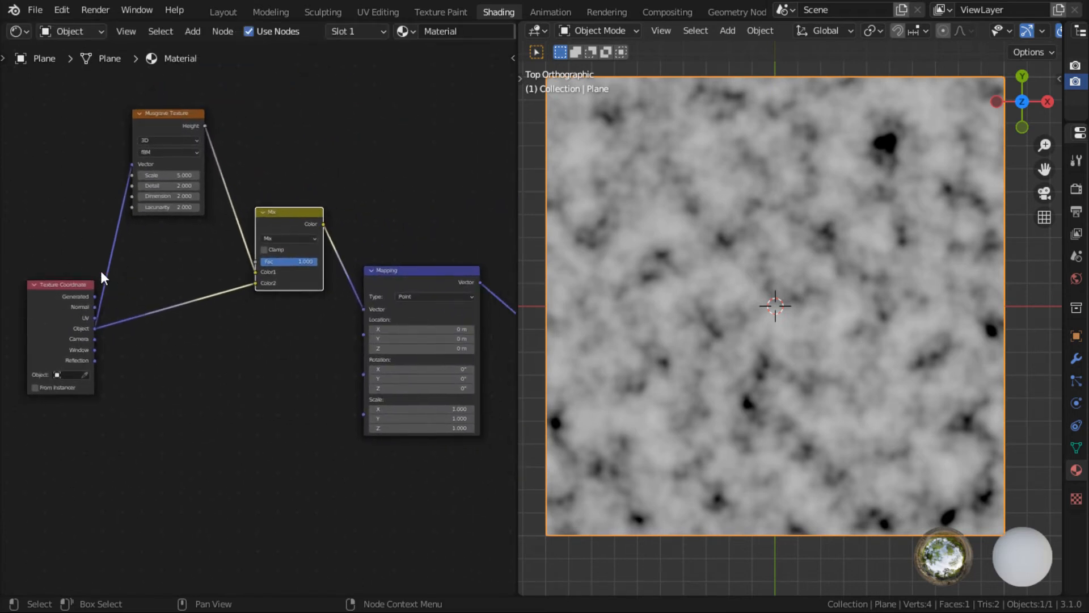
{"action": "mouse_move", "coordinate": [198, 272]}
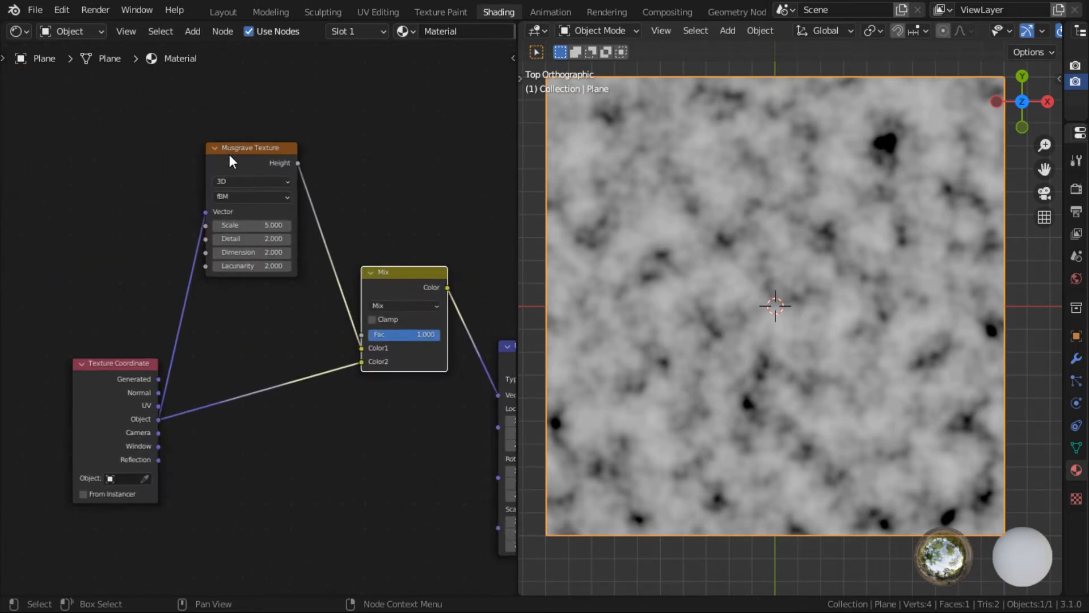
{"action": "left_click_drag", "start_coordinate": [251, 147], "coordinate": [256, 221]}
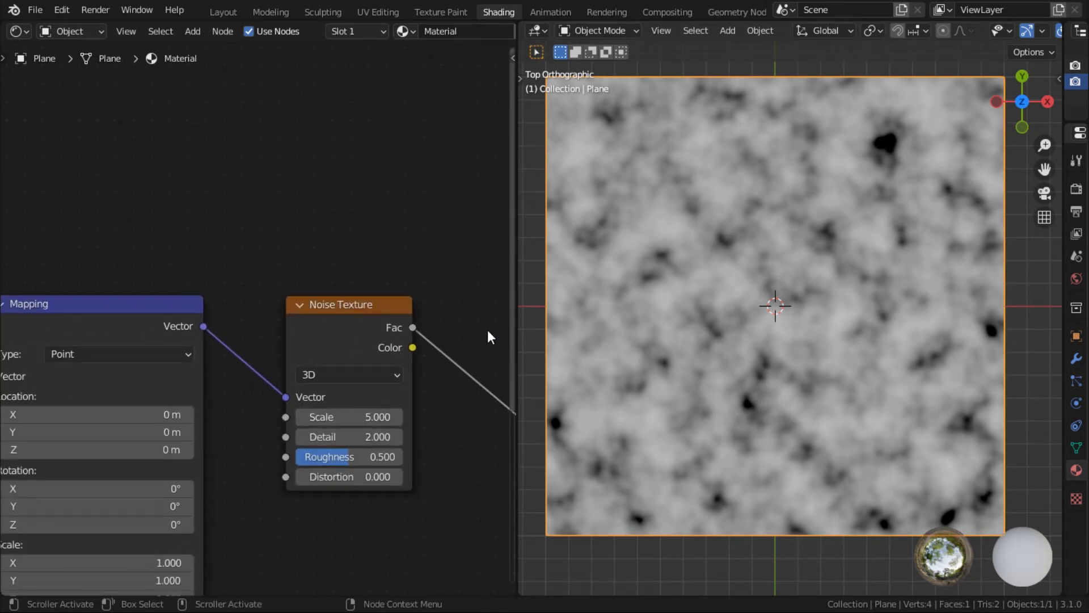
{"action": "mouse_move", "coordinate": [781, 274]}
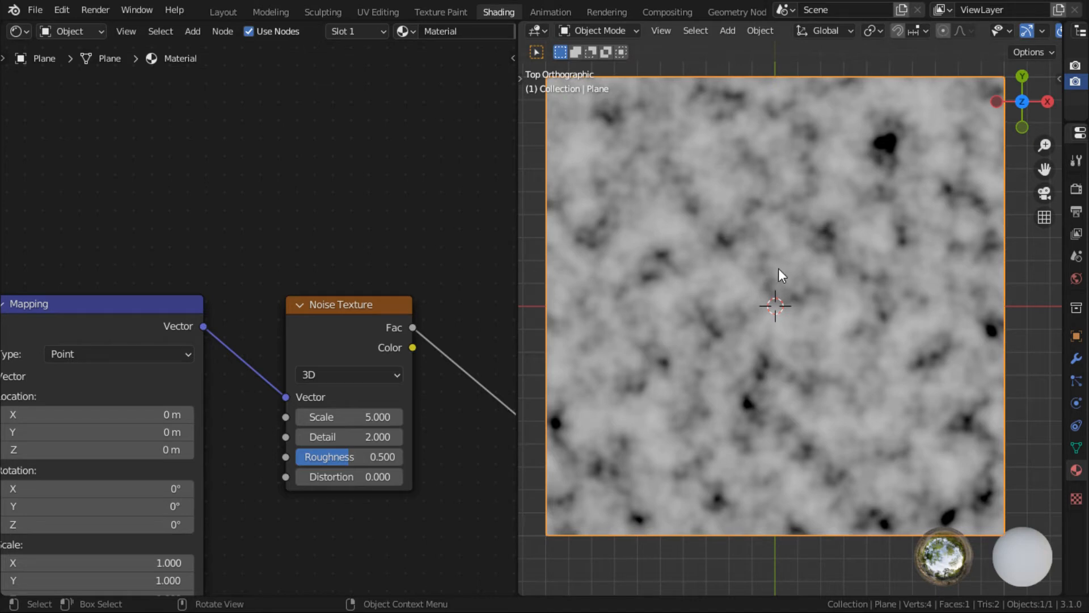
{"action": "mouse_move", "coordinate": [808, 288]}
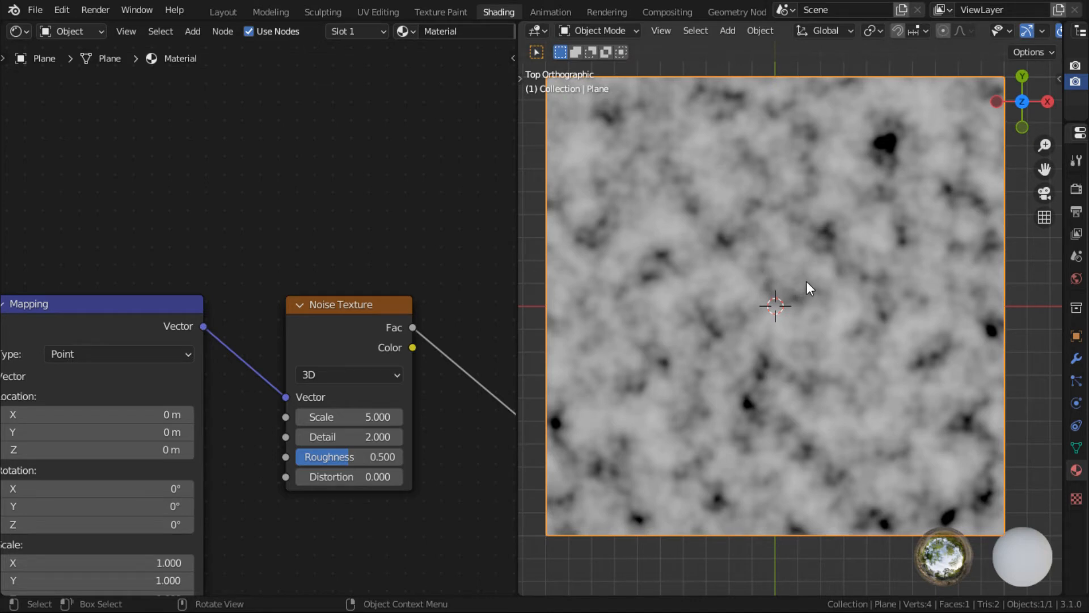
{"action": "mouse_move", "coordinate": [816, 285]}
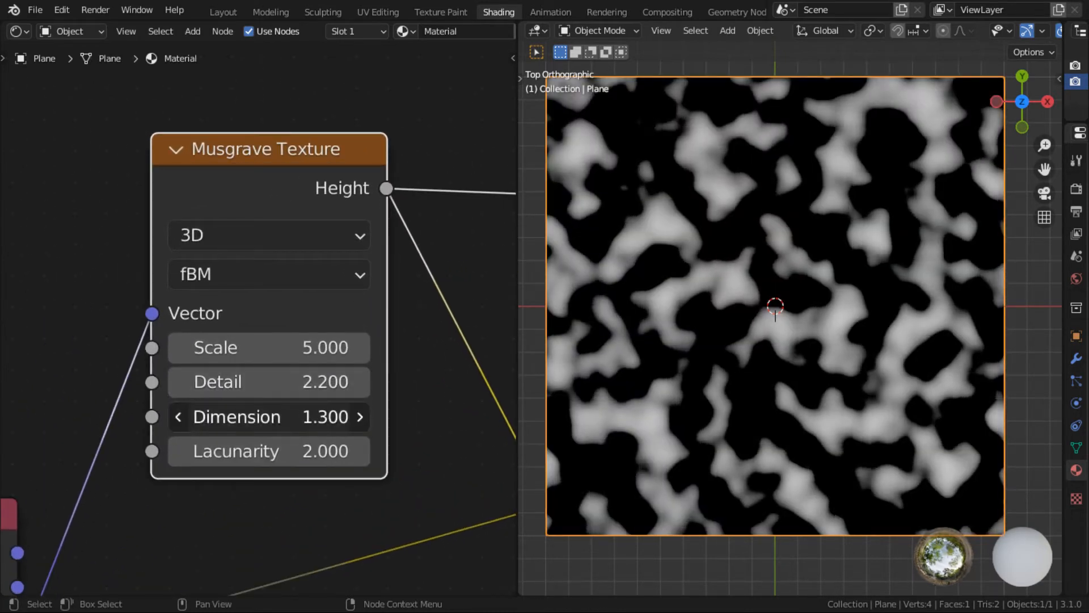
Edit the Musgrave Texture's Dimension value
{"action": "left_click", "coordinate": [360, 417]}
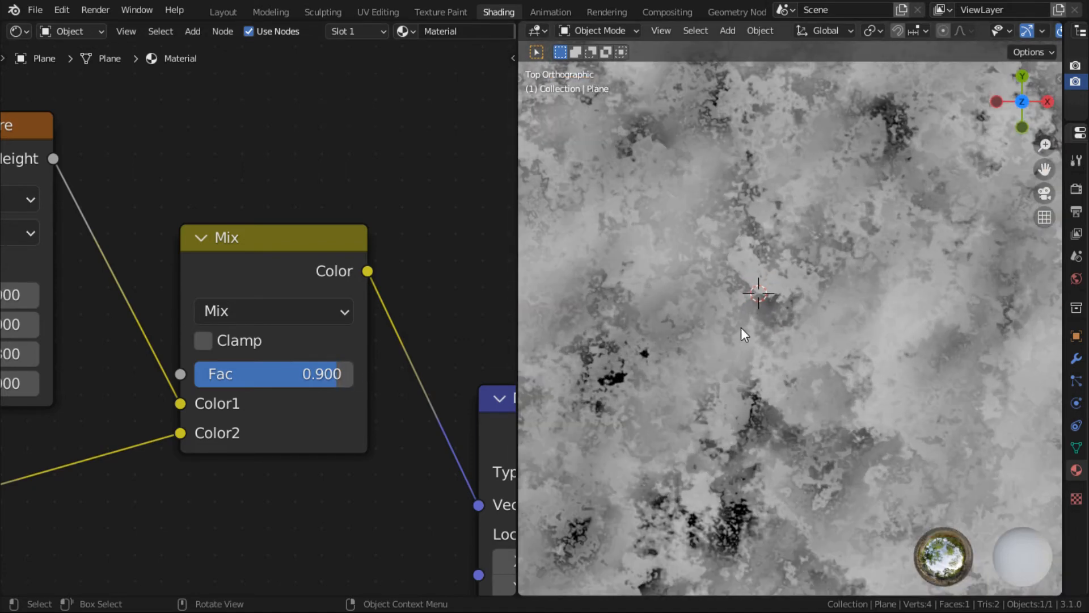
Zoom out the view and save the file with the rocky texture settings
{"action": "scroll", "scroll_direction": "down", "scroll_amount": 3}
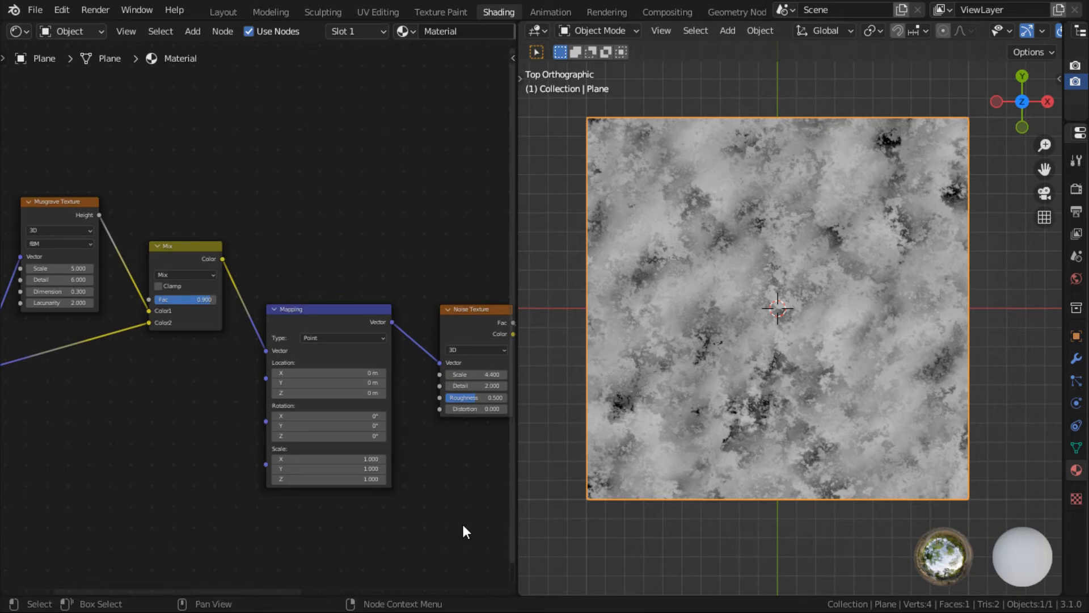
{"action": "key", "text": "ctrl+s"}
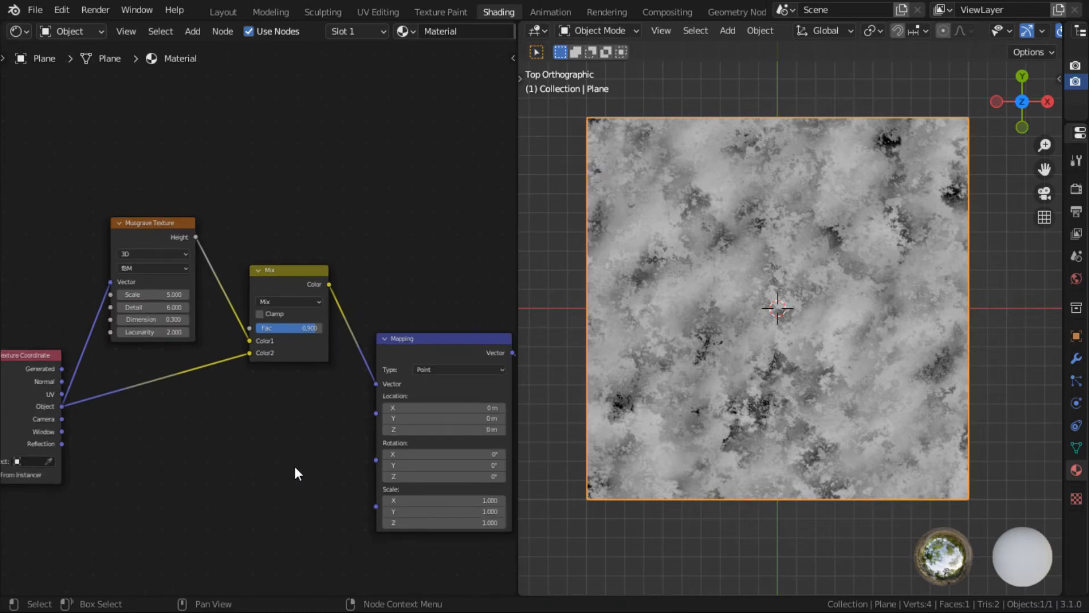
{"action": "mouse_move", "coordinate": [309, 471]}
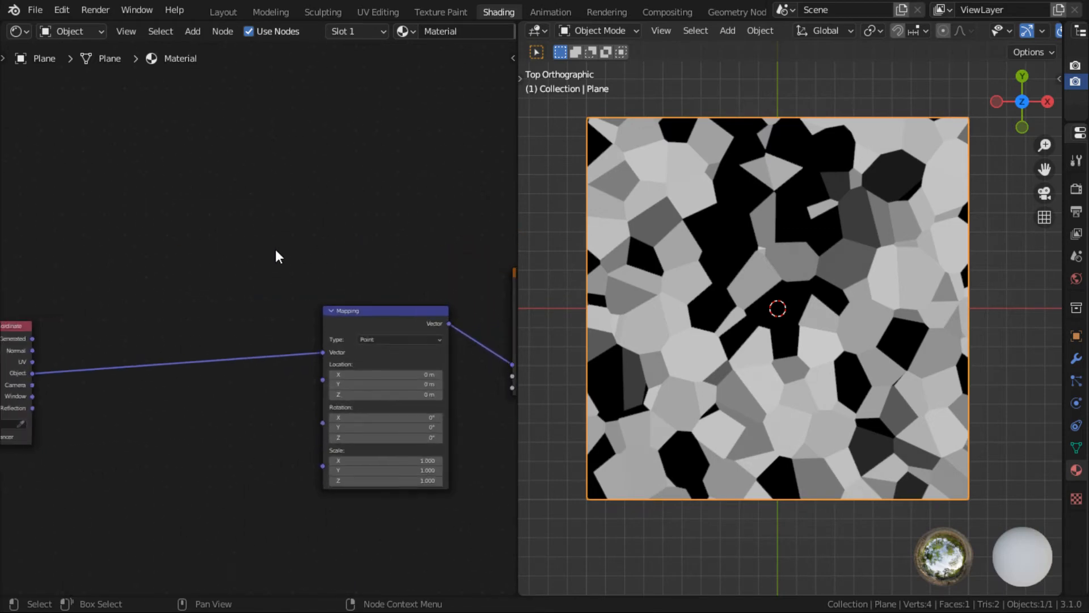
Search 'noi' and add a Noise Texture node
{"action": "type", "text": "noi"}
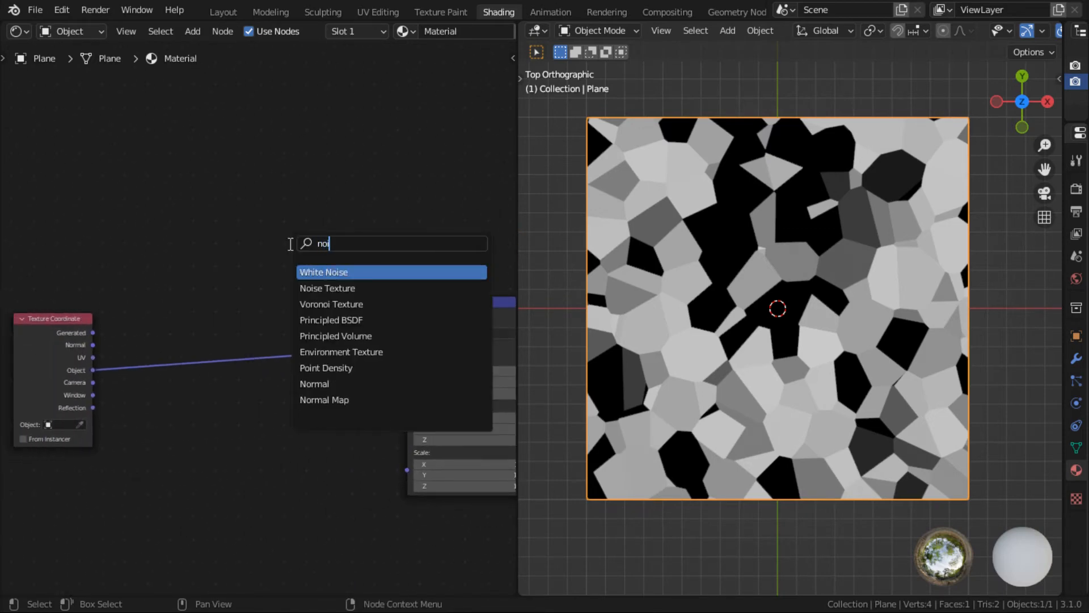
{"action": "left_click", "coordinate": [327, 288]}
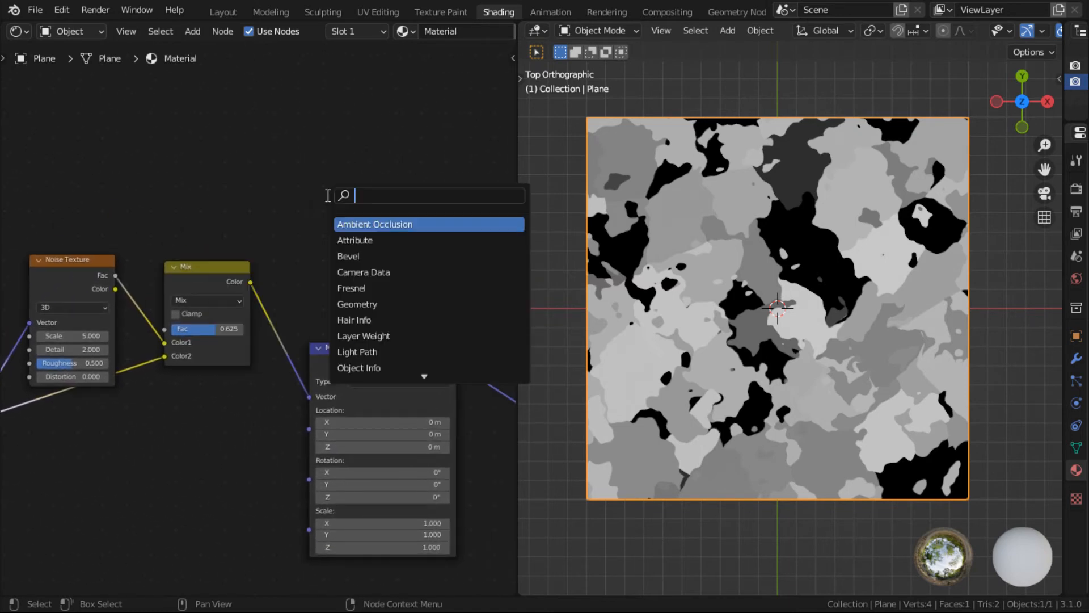
{"action": "type", "text": "tex"}
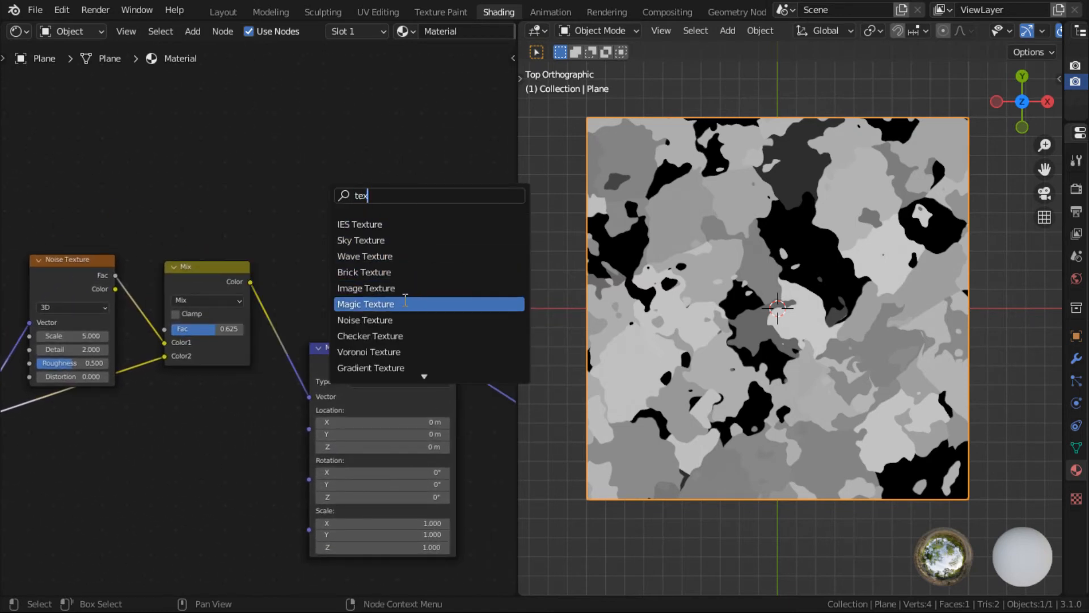
{"action": "scroll", "scroll_direction": "down", "scroll_amount": 3}
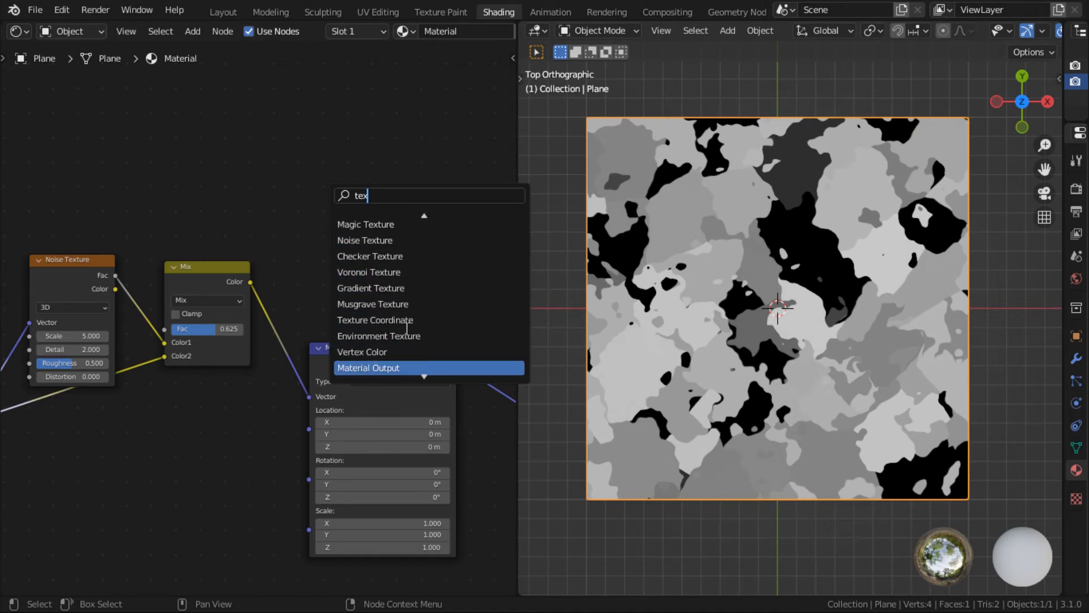
{"action": "scroll", "scroll_direction": "up", "scroll_amount": 3}
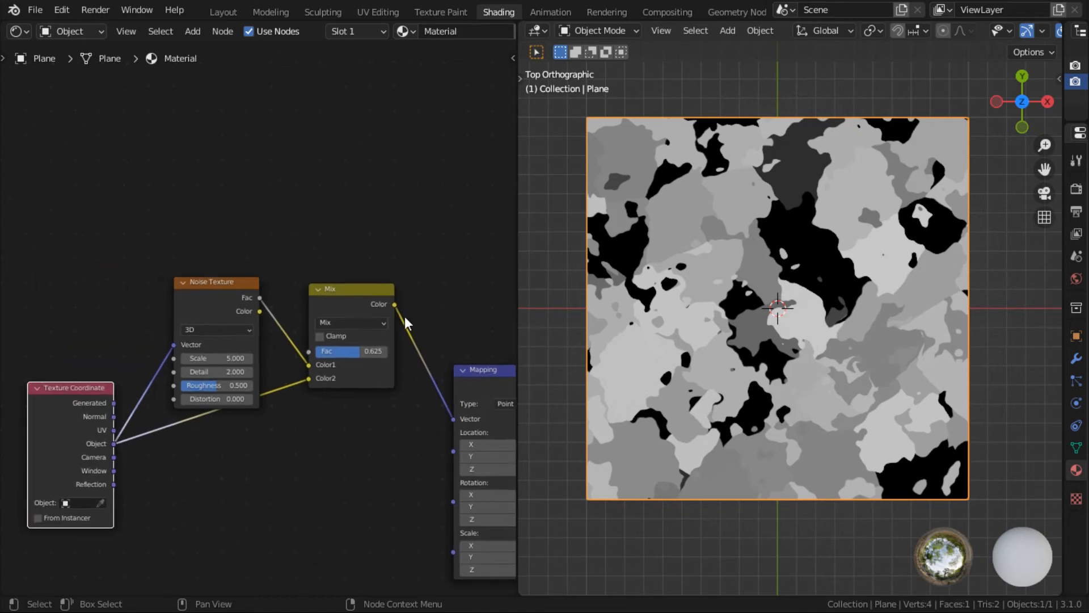
{"action": "mouse_move", "coordinate": [239, 230]}
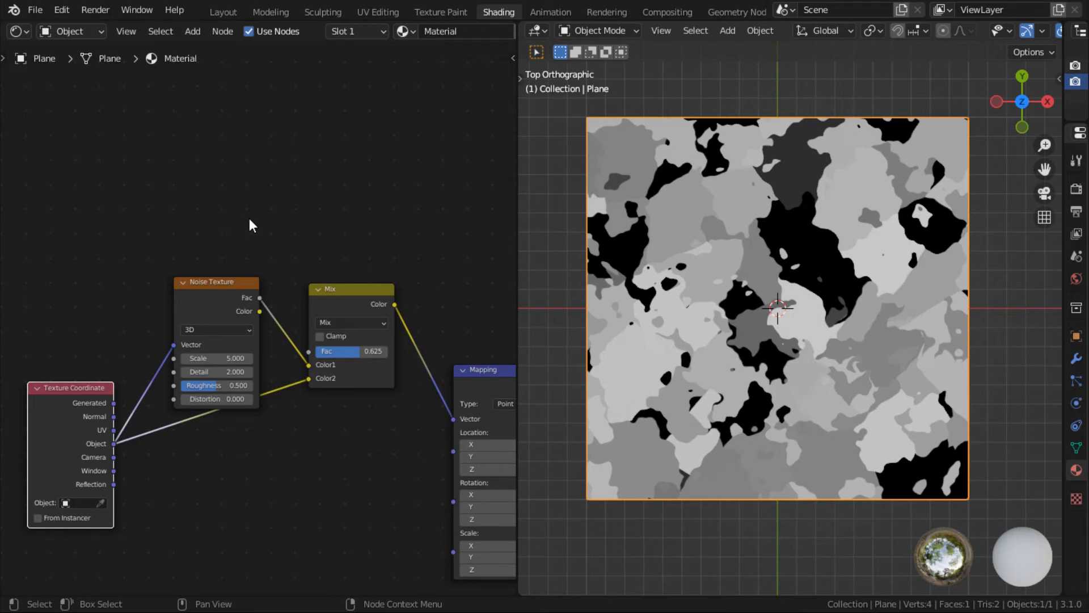
{"action": "mouse_move", "coordinate": [288, 220]}
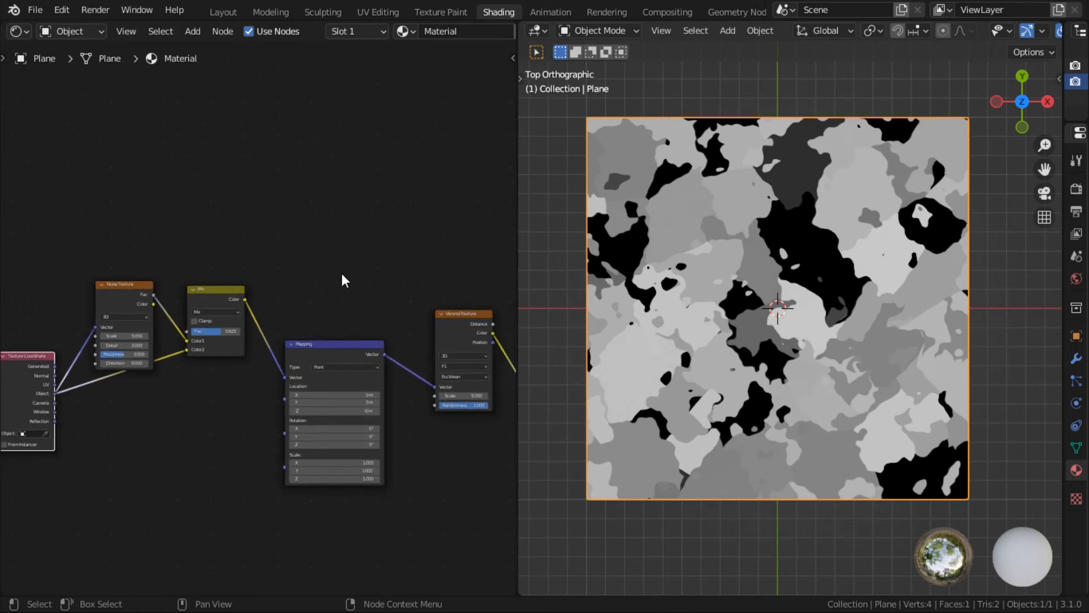
{"action": "mouse_move", "coordinate": [368, 271]}
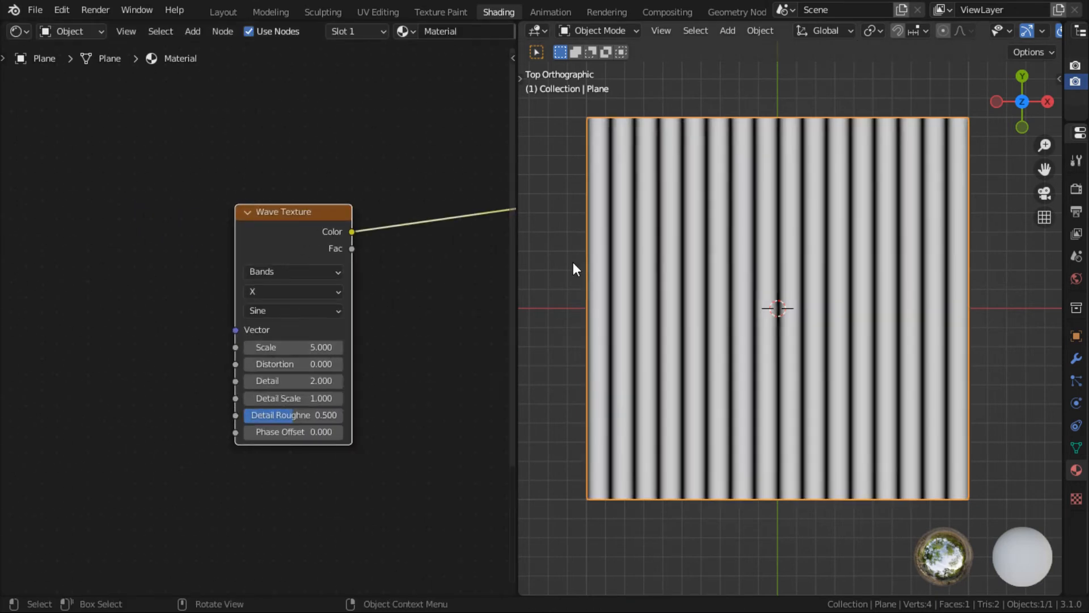
{"action": "mouse_move", "coordinate": [298, 272]}
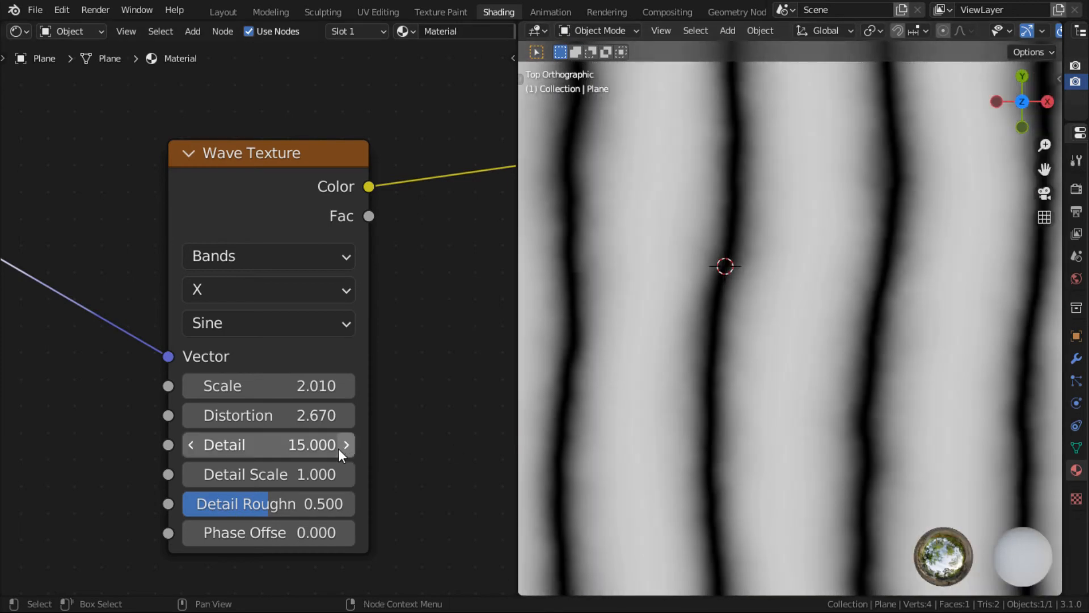
Set the Wave Texture Detail to 6.5
{"action": "left_click", "coordinate": [190, 445]}
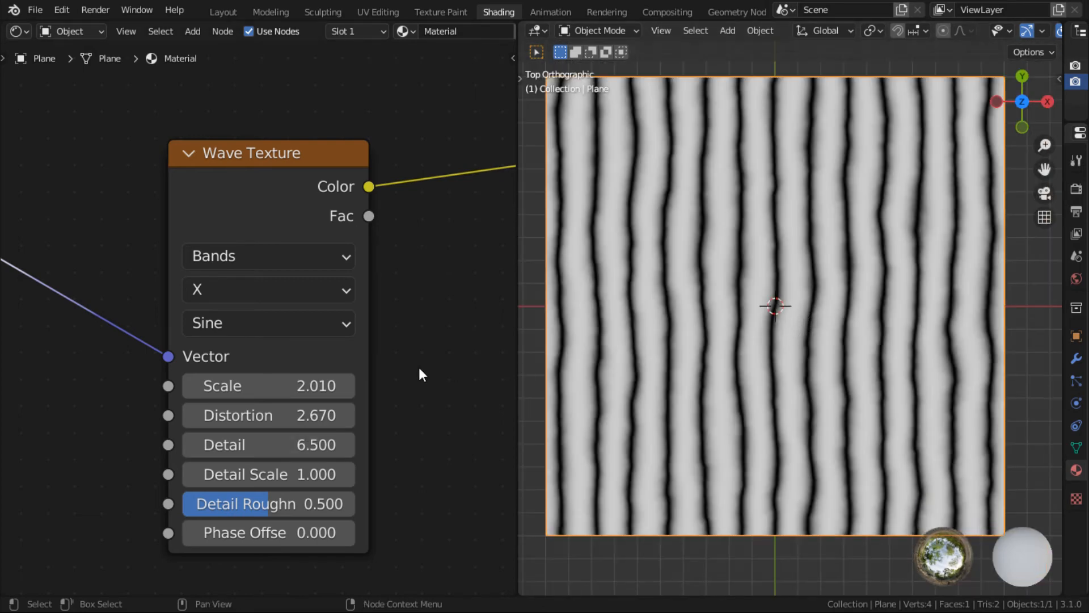
{"action": "left_click_drag", "start_coordinate": [248, 152], "coordinate": [248, 96]}
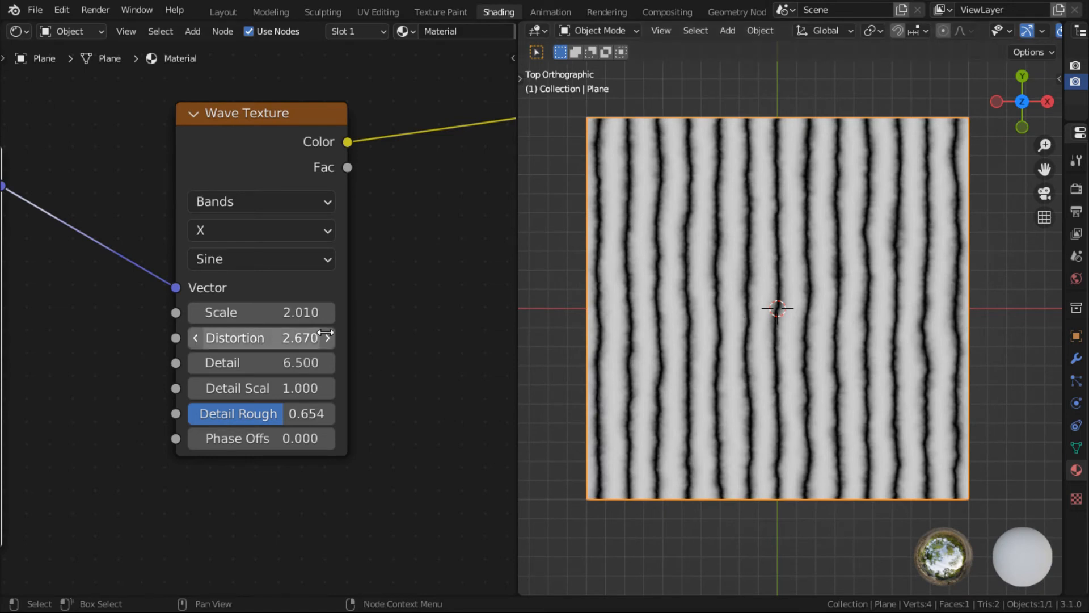
{"action": "mouse_move", "coordinate": [410, 340]}
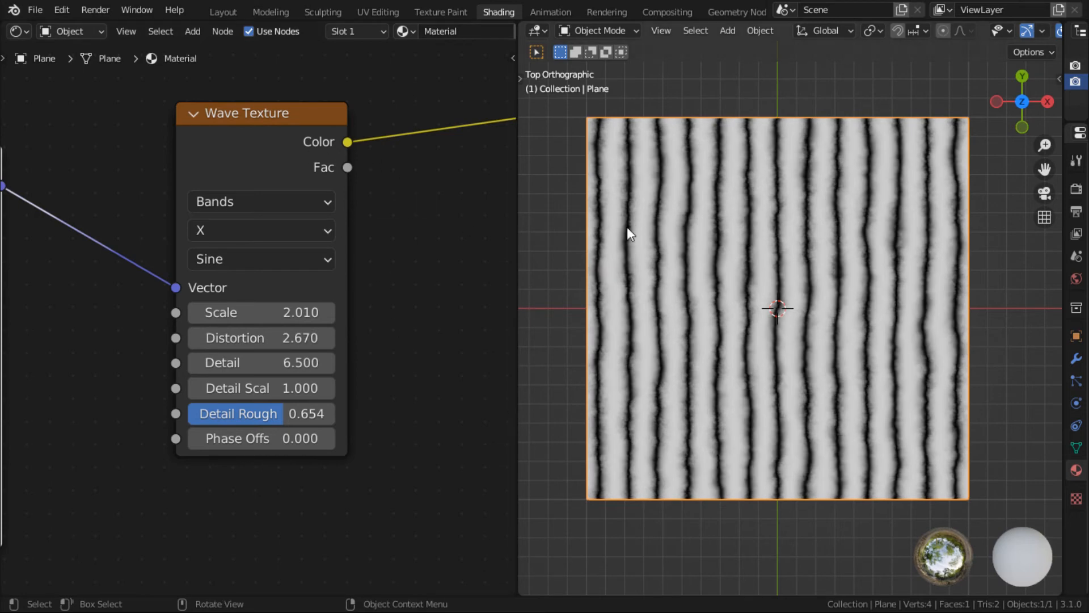
{"action": "mouse_move", "coordinate": [922, 216]}
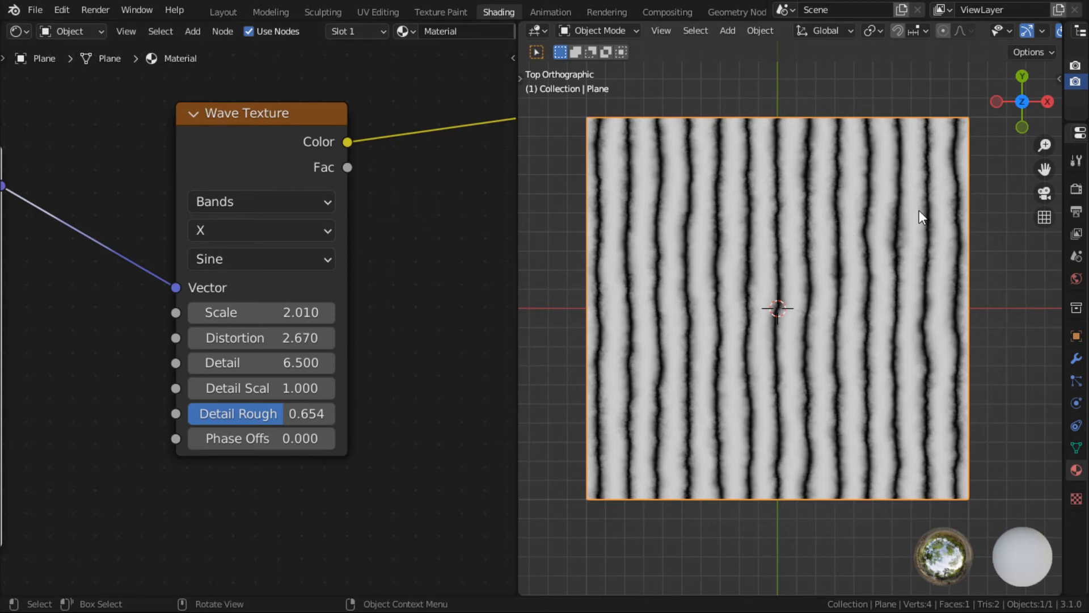
{"action": "mouse_move", "coordinate": [808, 447]}
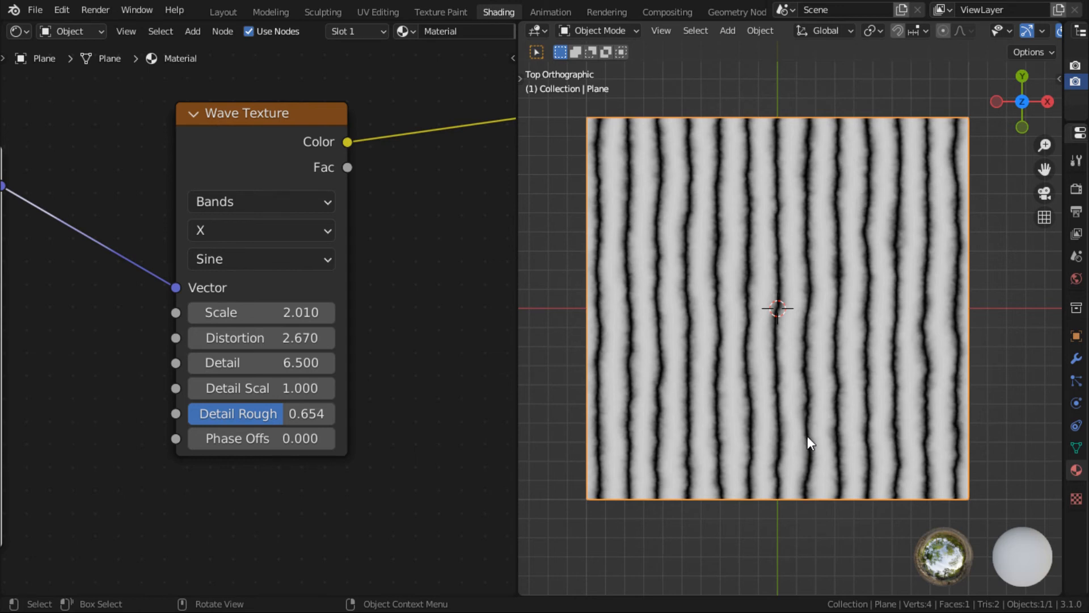
{"action": "mouse_move", "coordinate": [838, 435]}
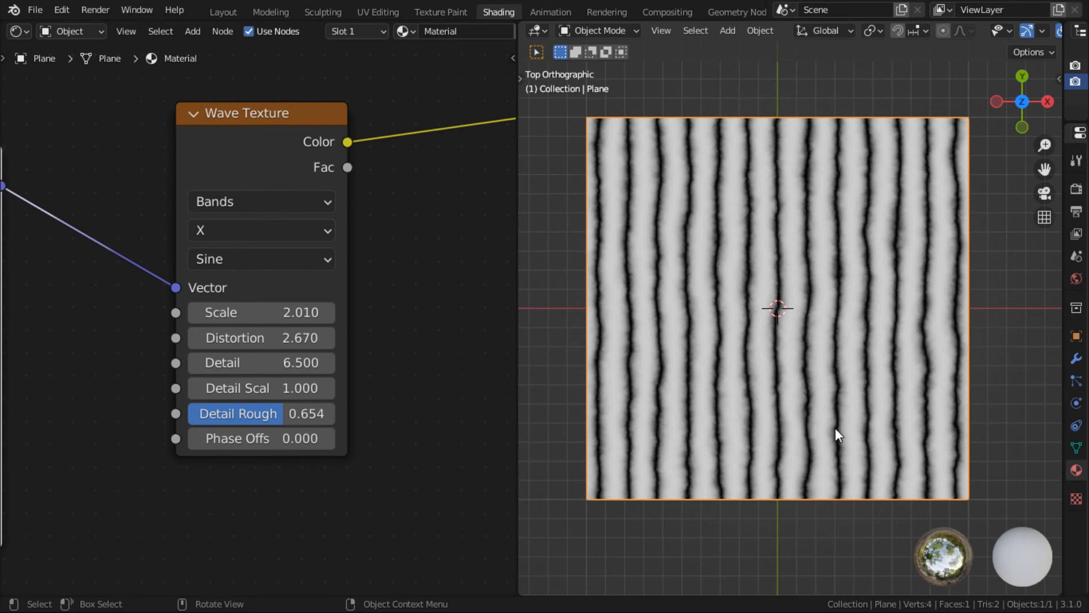
{"action": "mouse_move", "coordinate": [820, 468]}
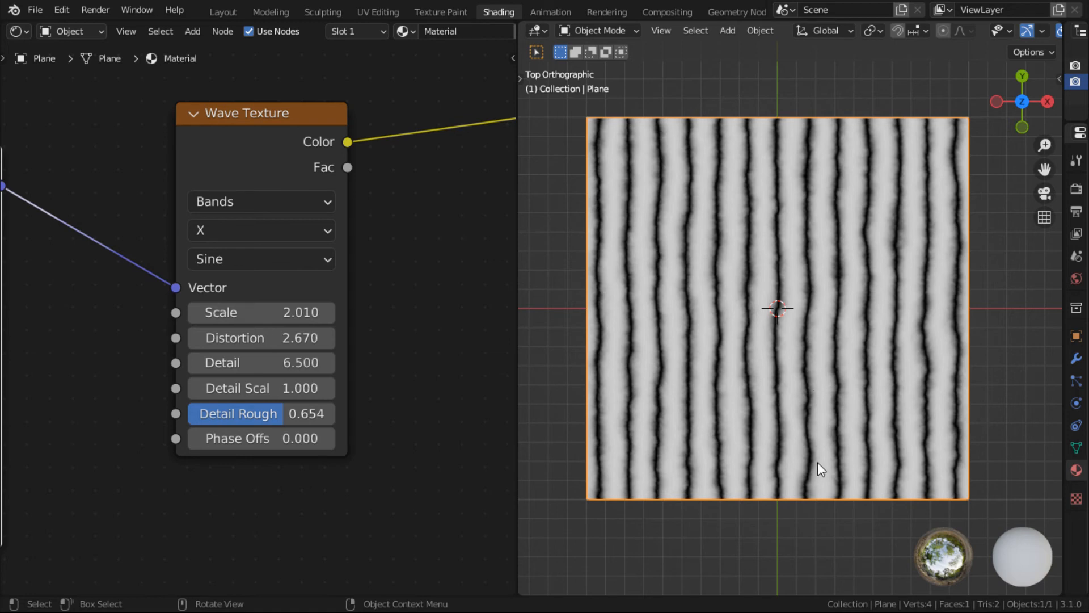
{"action": "mouse_move", "coordinate": [803, 145]}
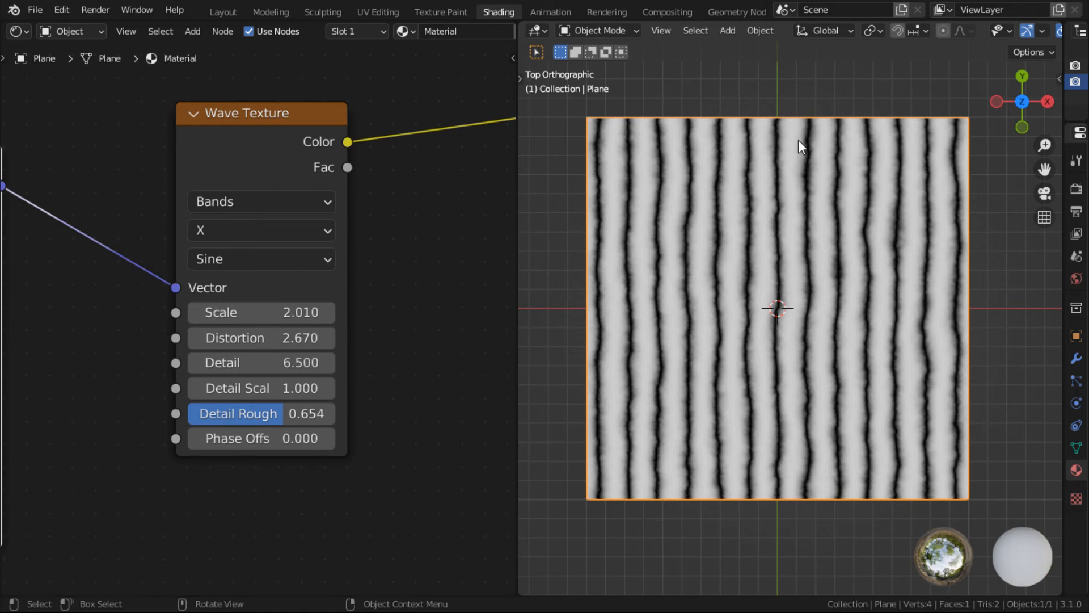
{"action": "mouse_move", "coordinate": [802, 154]}
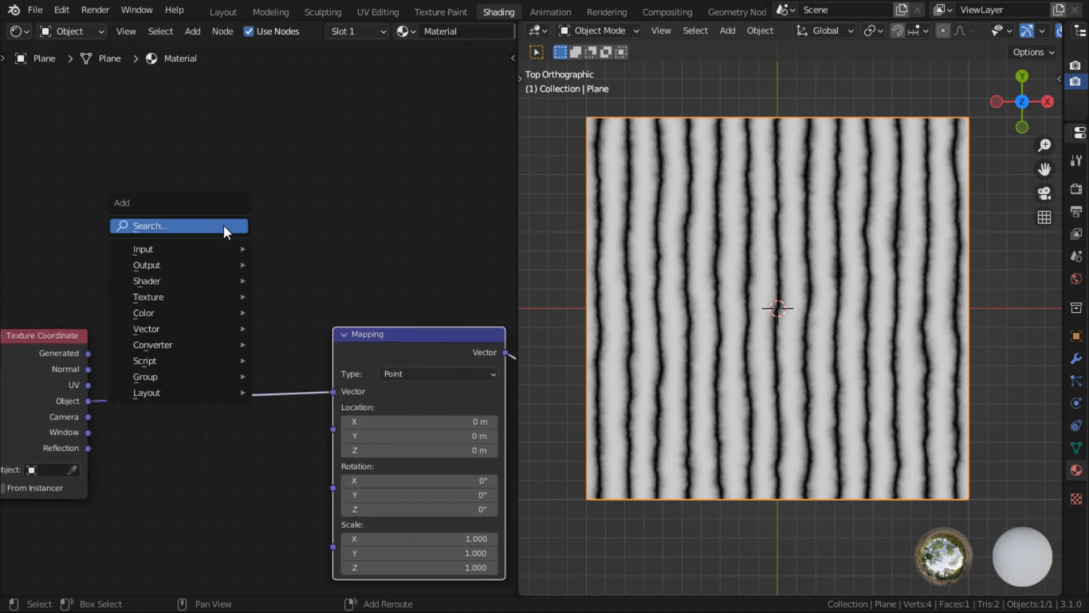
Search 'mu' and add a Musgrave Texture node
{"action": "type", "text": "mu"}
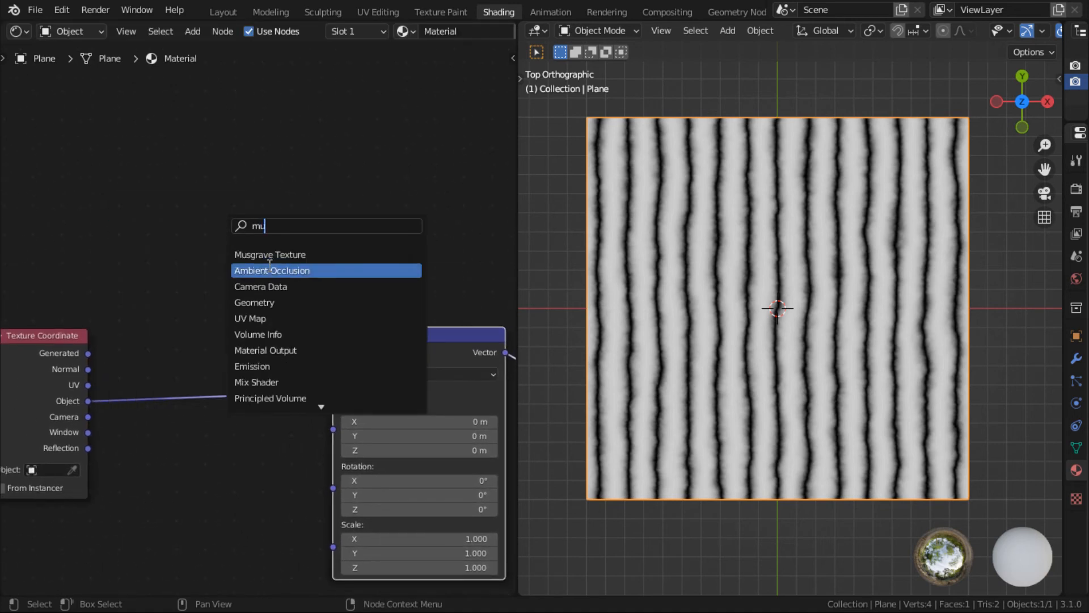
{"action": "left_click", "coordinate": [270, 254]}
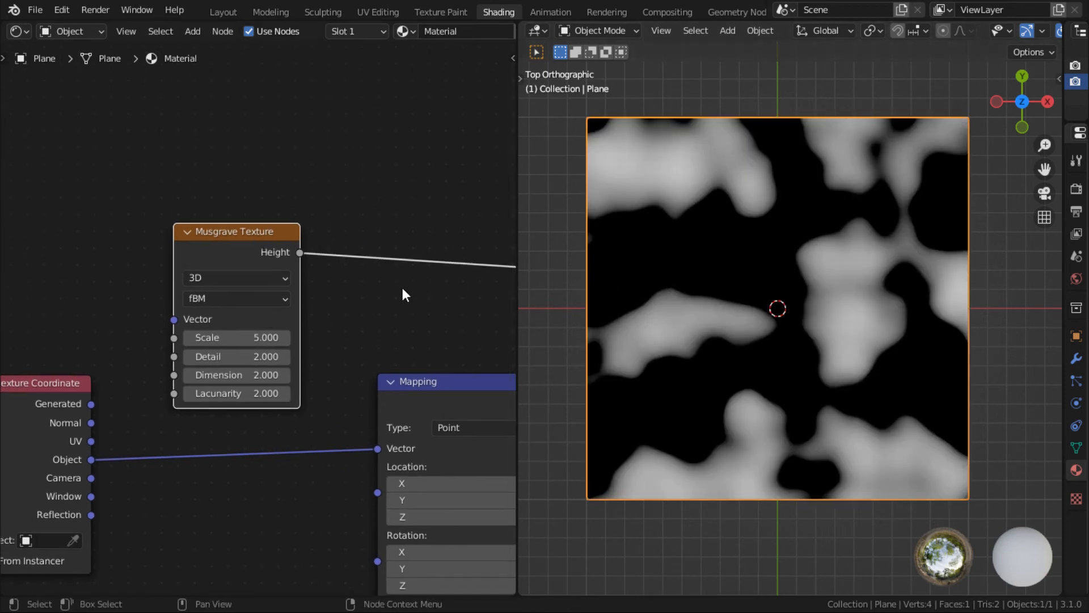
{"action": "mouse_move", "coordinate": [347, 319]}
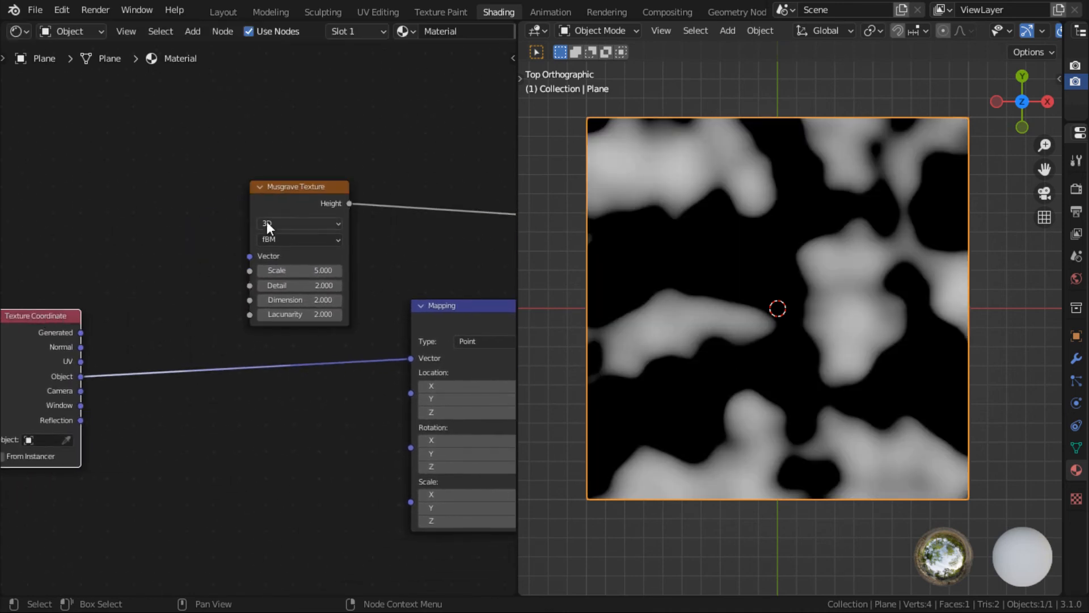
Search 'm' and add a MixRGB node
{"action": "type", "text": "mi"}
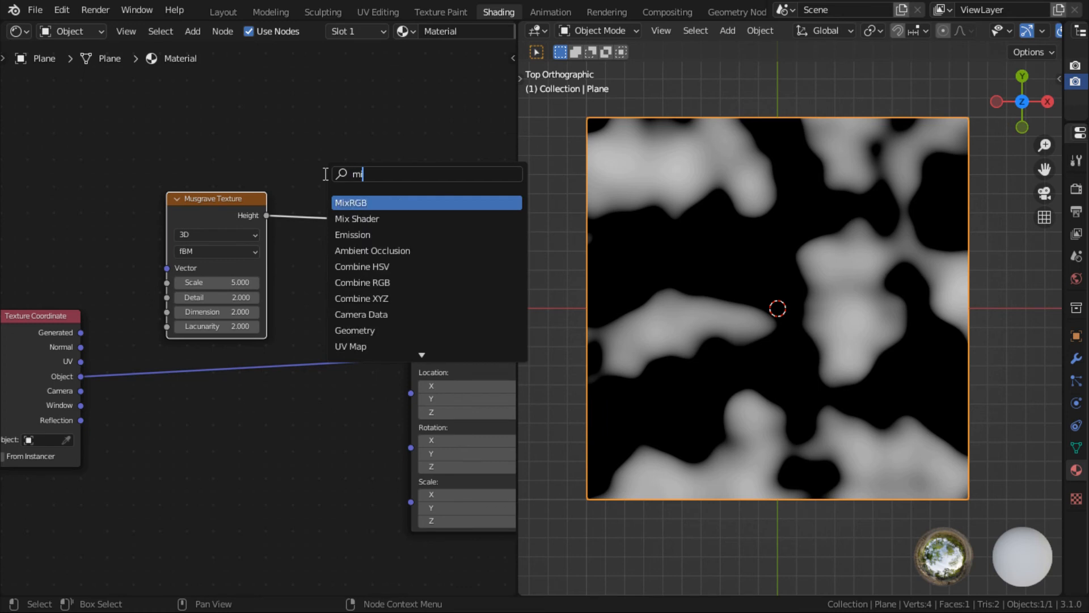
{"action": "left_click", "coordinate": [353, 202]}
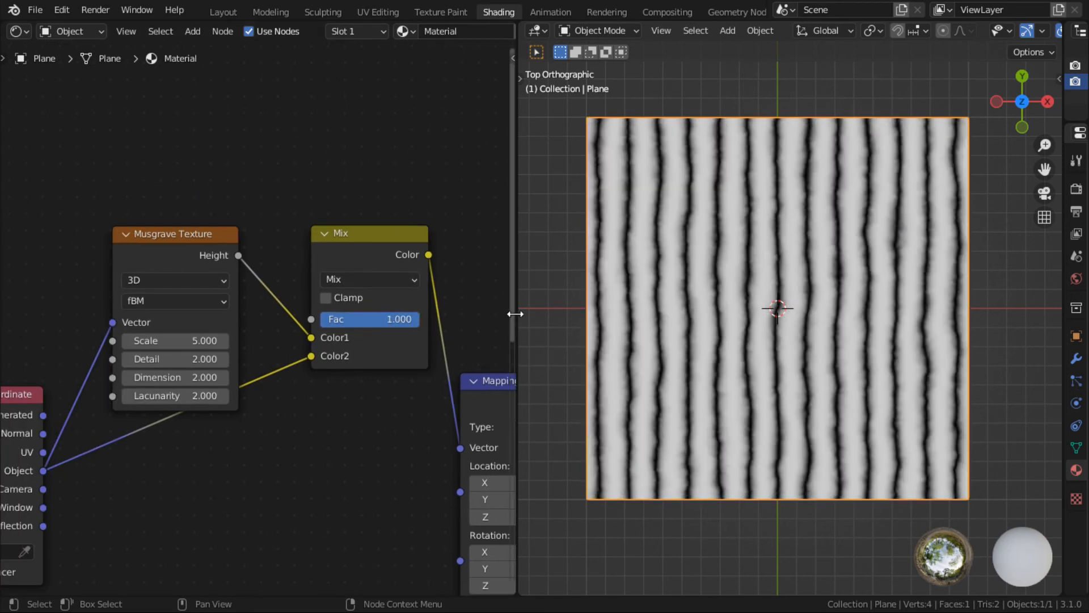
{"action": "mouse_move", "coordinate": [412, 317]}
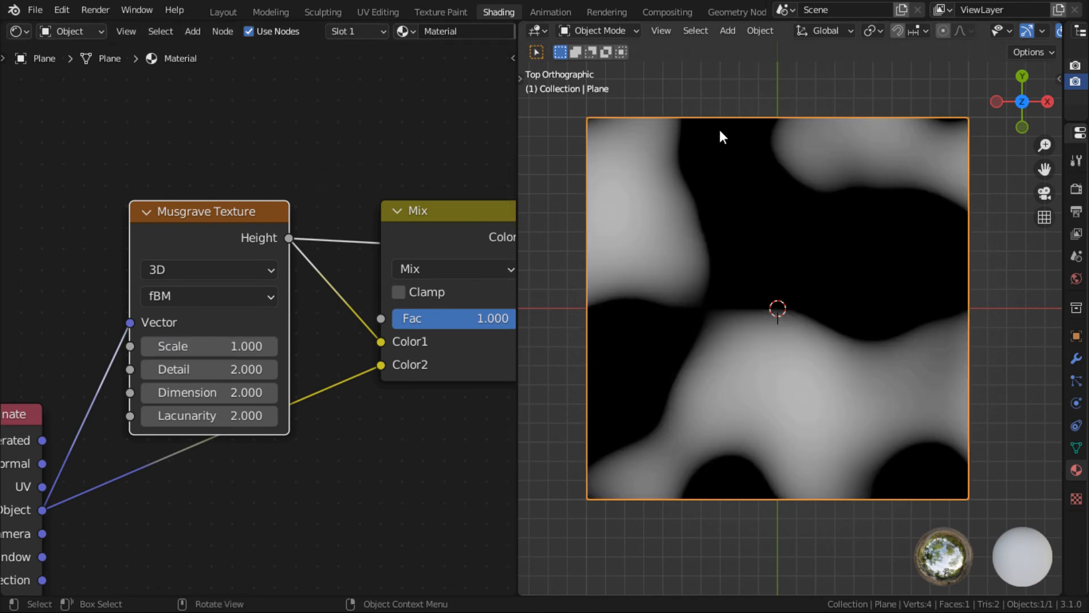
{"action": "mouse_move", "coordinate": [693, 127]}
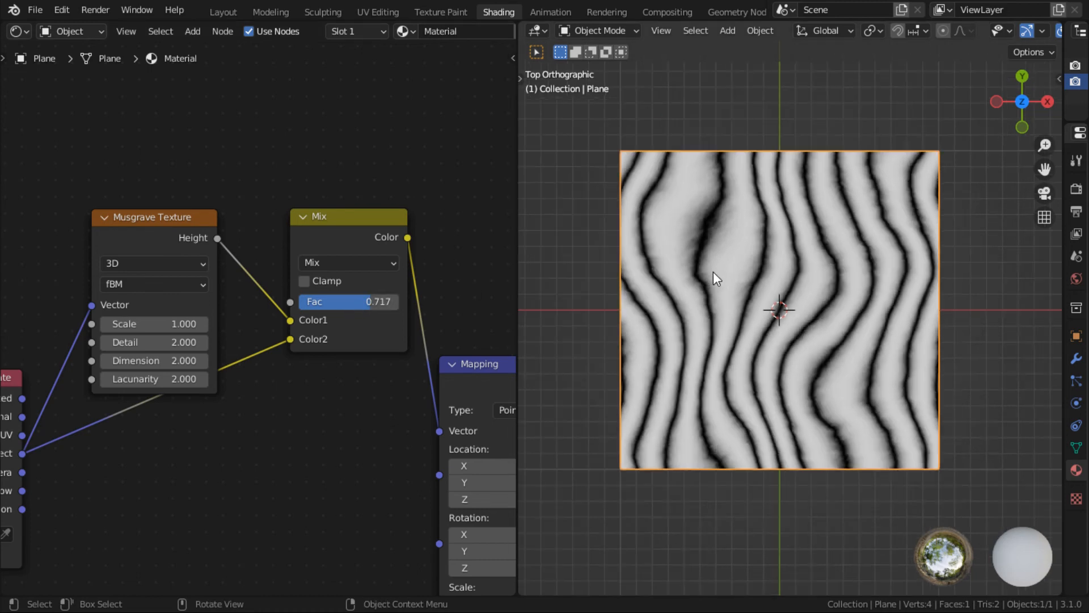
{"action": "mouse_move", "coordinate": [716, 284]}
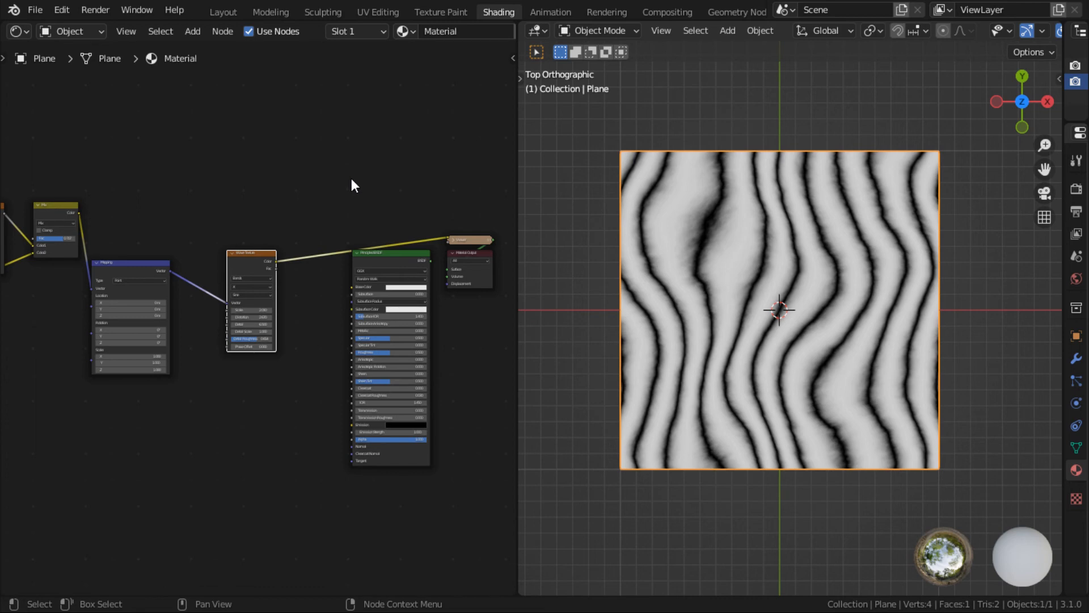
{"action": "mouse_move", "coordinate": [341, 187]}
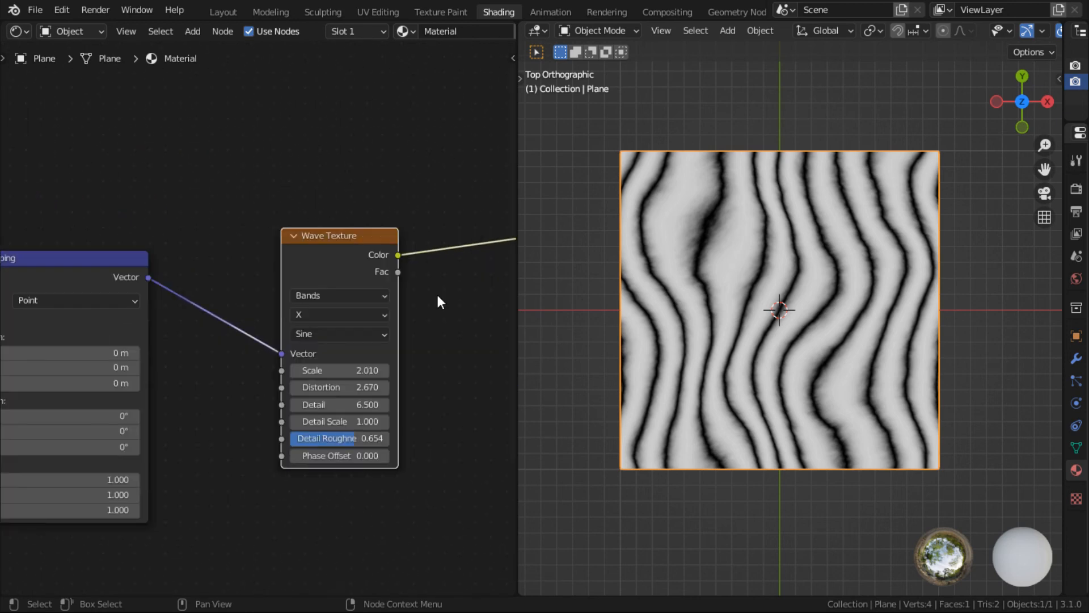
{"action": "mouse_move", "coordinate": [354, 256]}
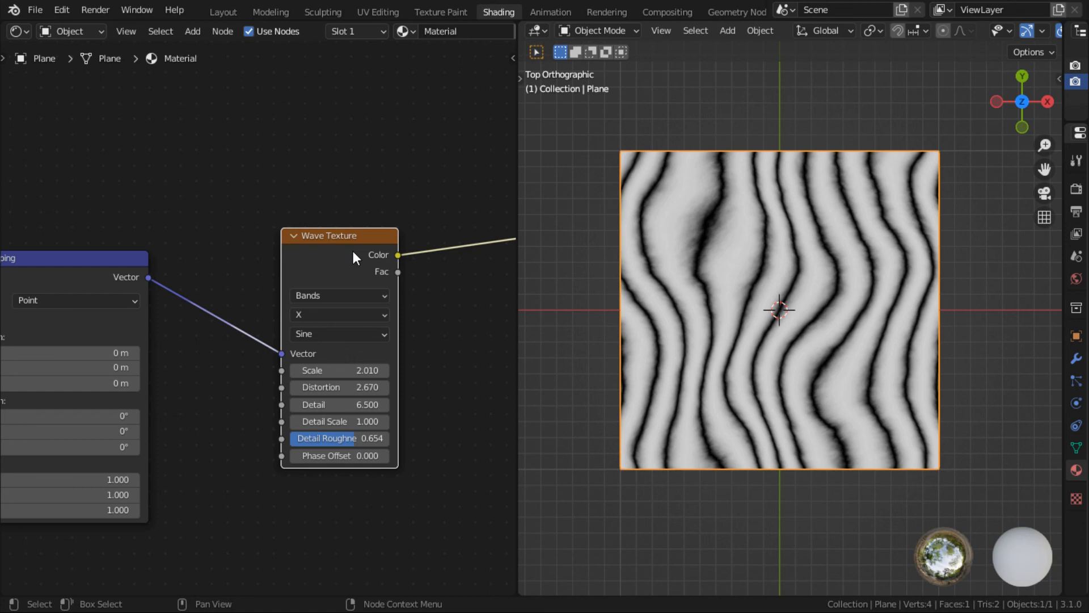
{"action": "mouse_move", "coordinate": [316, 239]}
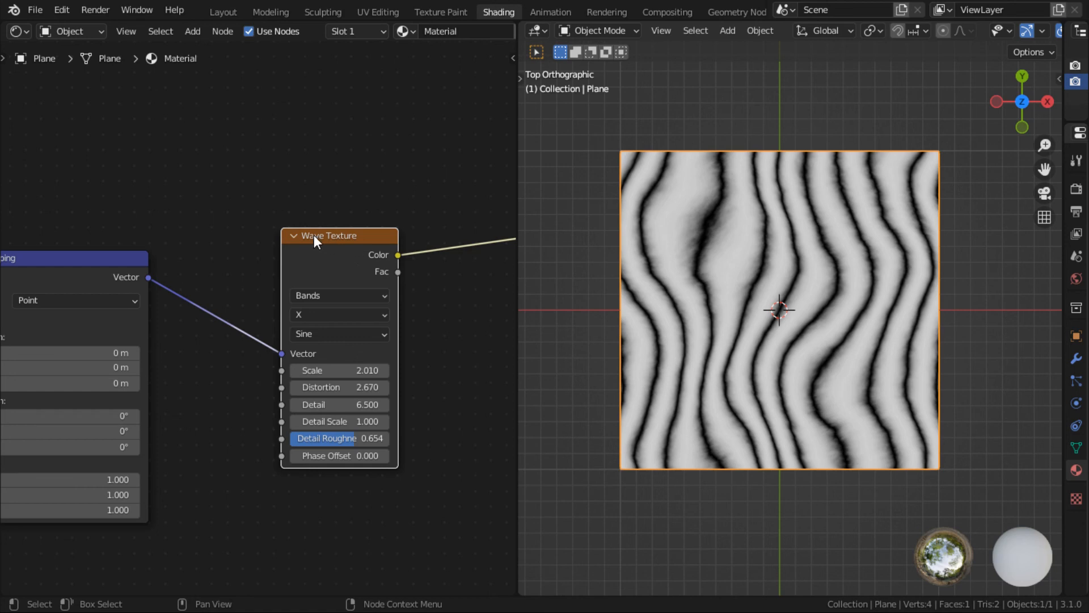